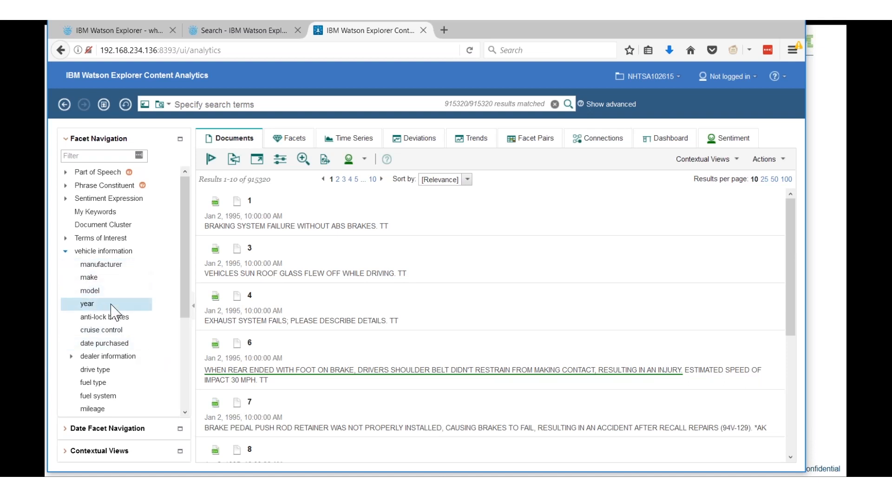
mouse_move(105, 316)
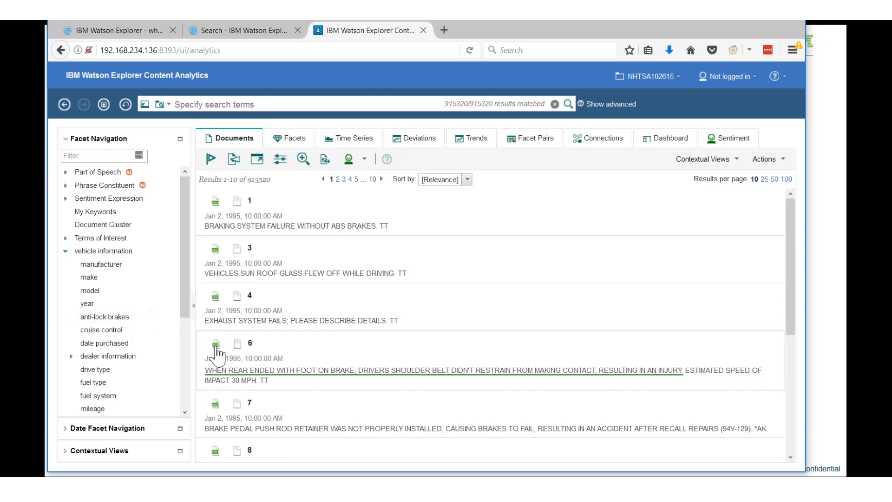
Preview complaint 6 and inspect its analytics facet values, such as 'with ... foot'
left_click(216, 344)
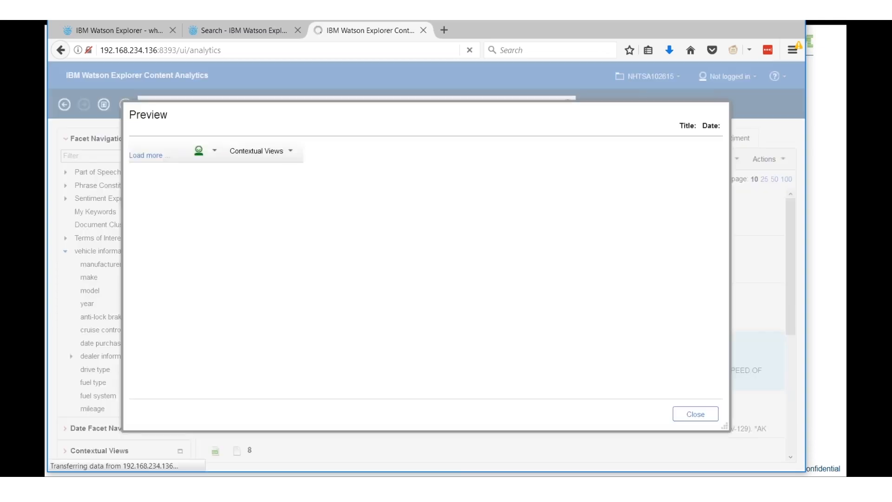
left_click(149, 155)
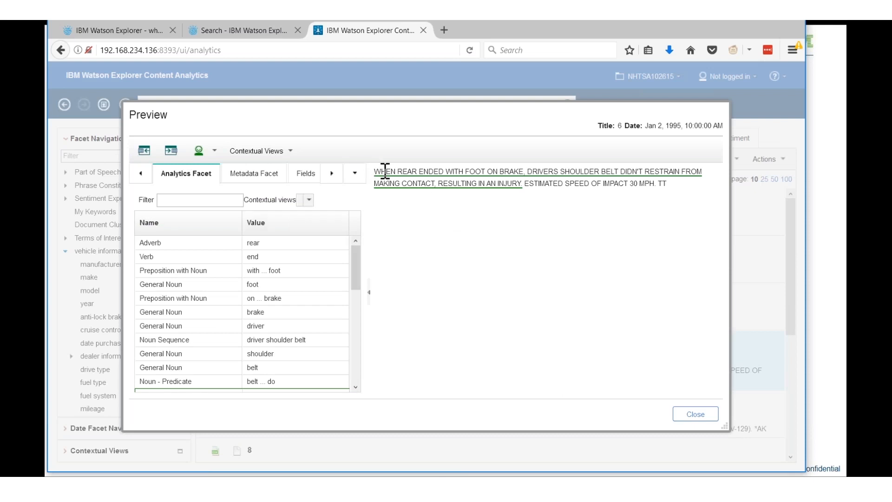
mouse_move(388, 172)
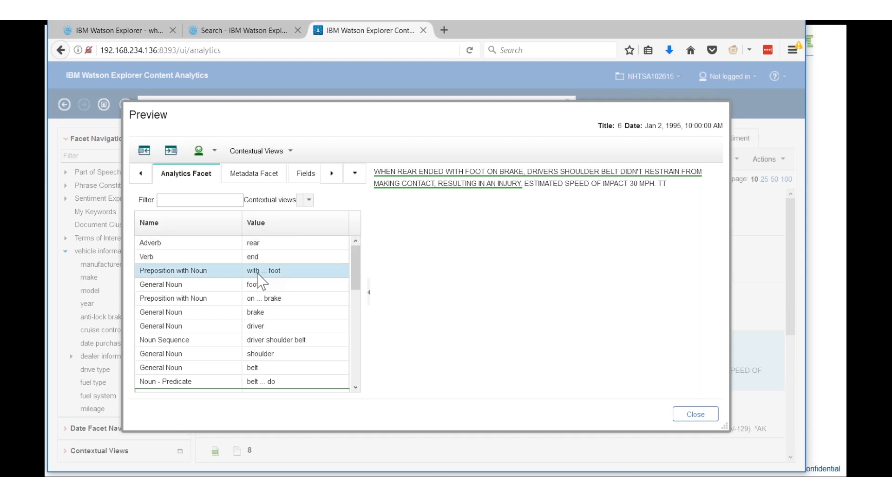
left_click(256, 367)
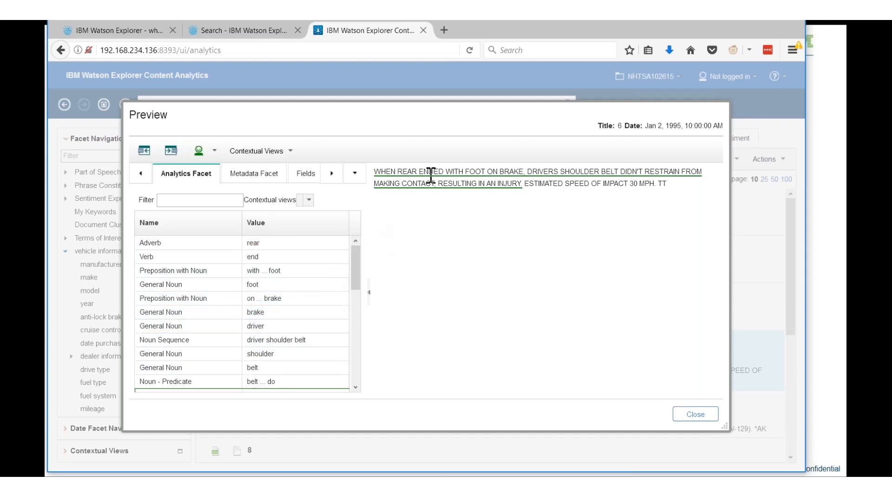
mouse_move(679, 410)
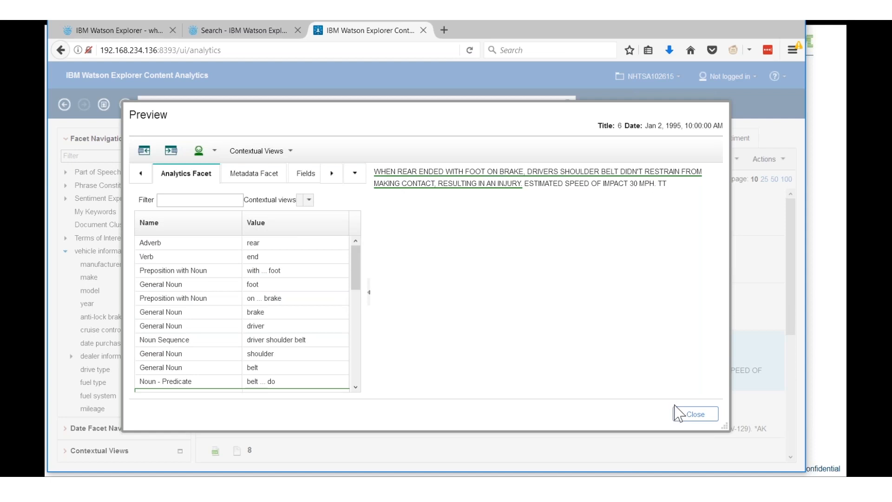
Close the complaint preview and list phrase values by frequency and correlation
left_click(694, 414)
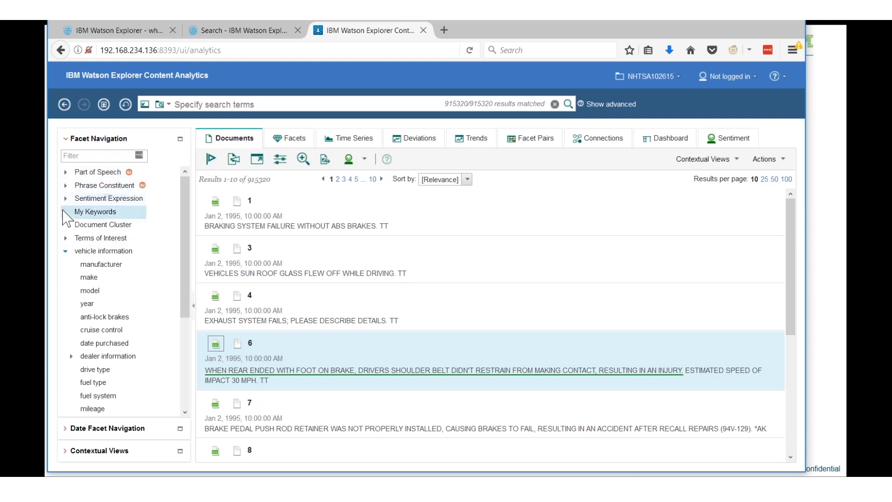
mouse_move(101, 238)
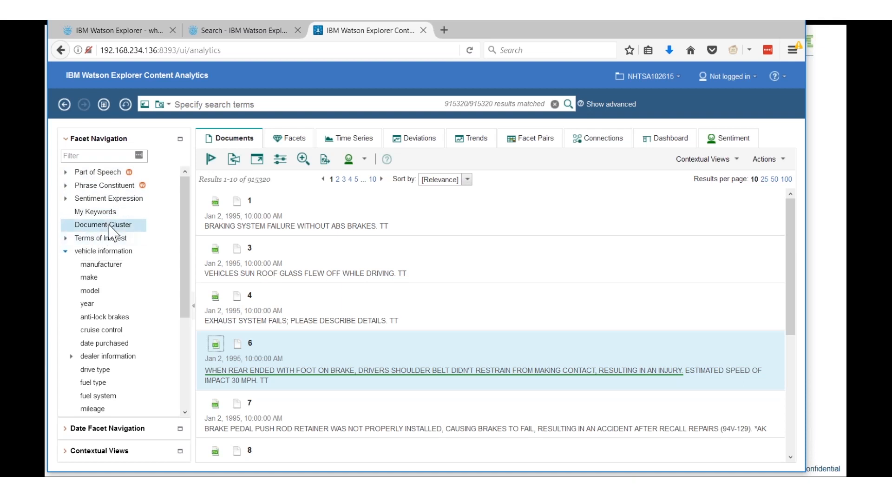
mouse_move(111, 228)
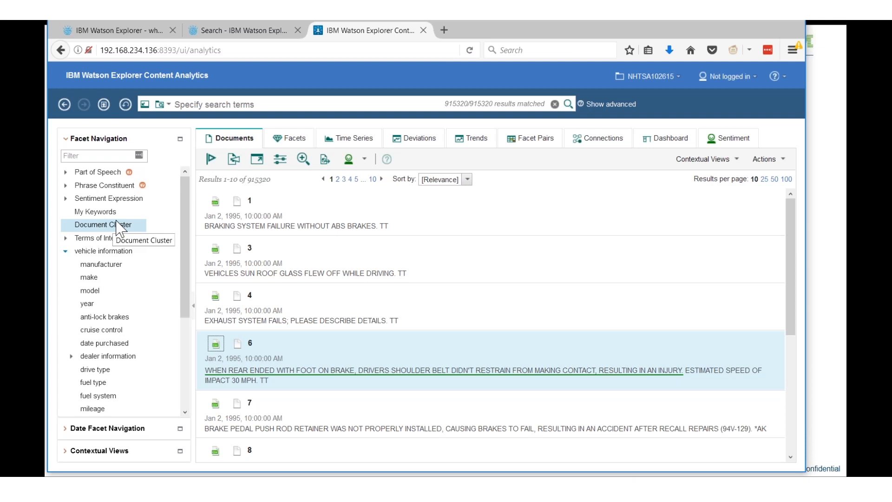
mouse_move(134, 218)
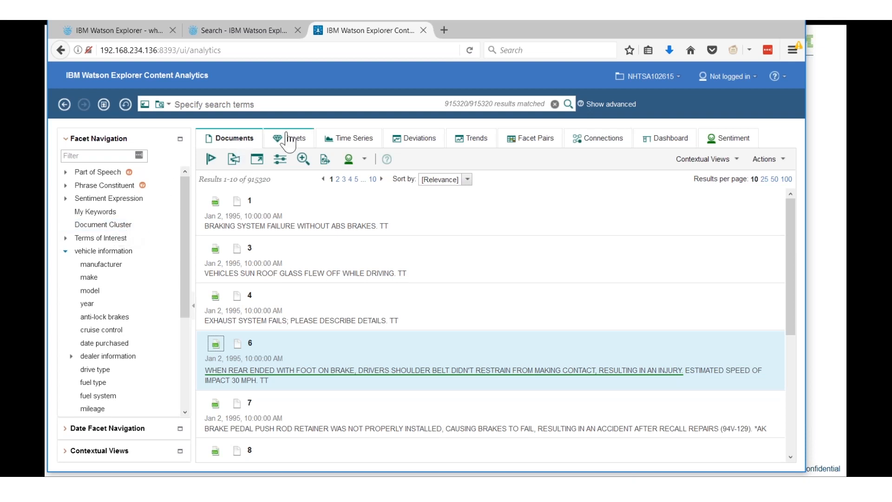
mouse_move(662, 145)
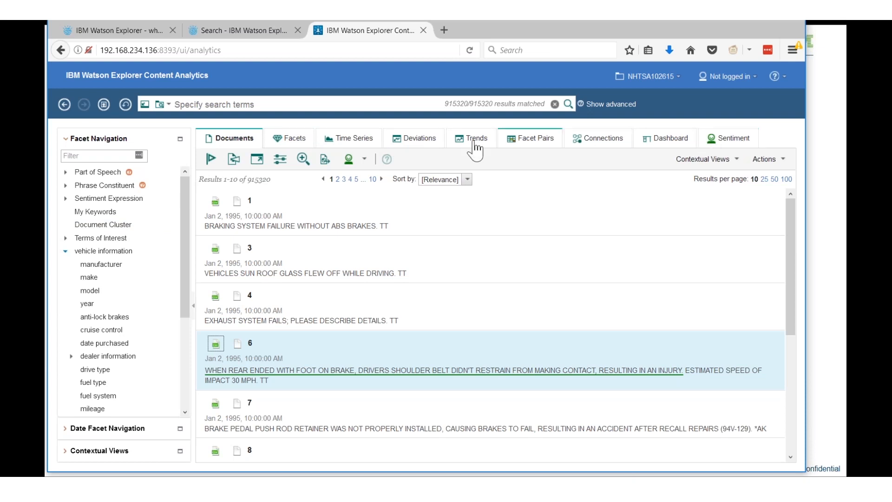
mouse_move(289, 138)
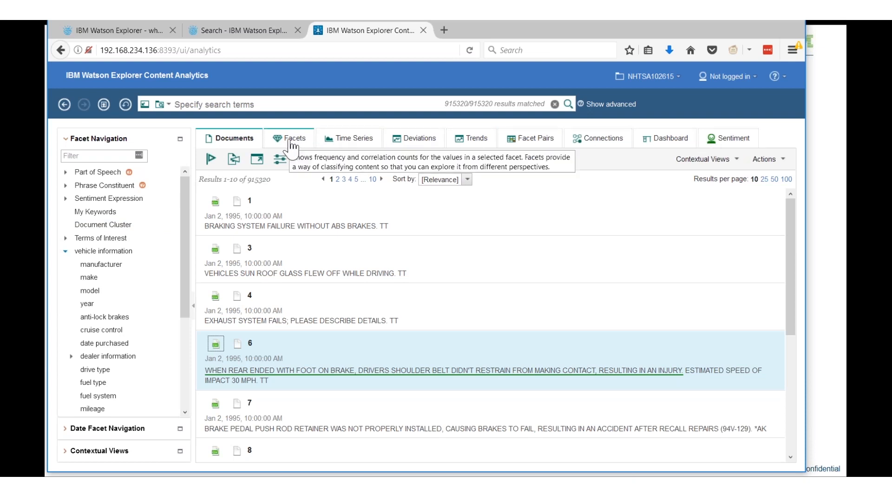
left_click(288, 138)
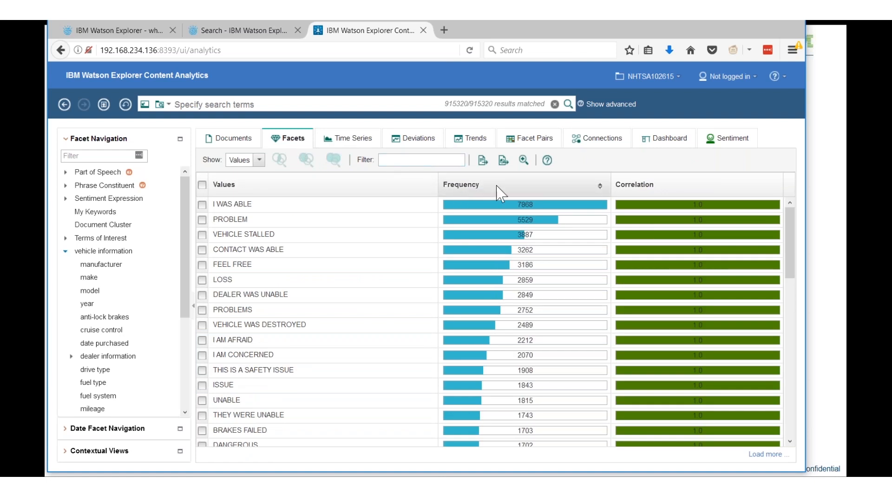
mouse_move(634, 195)
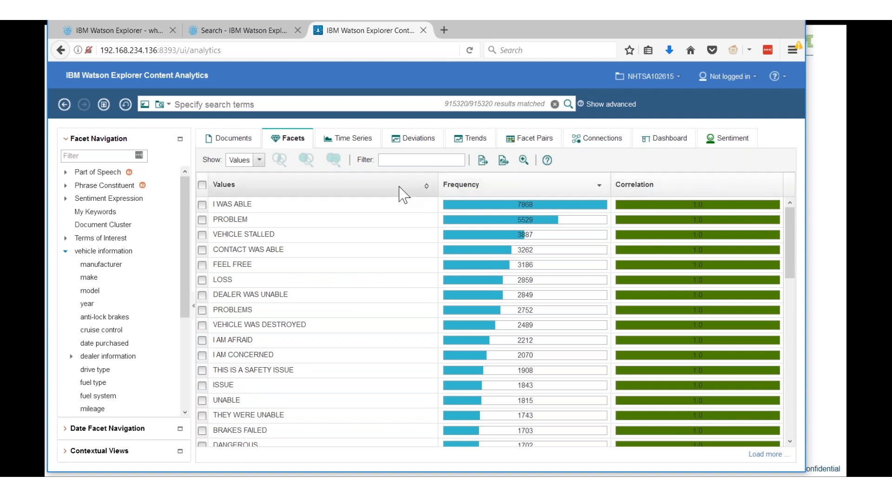
mouse_move(355, 149)
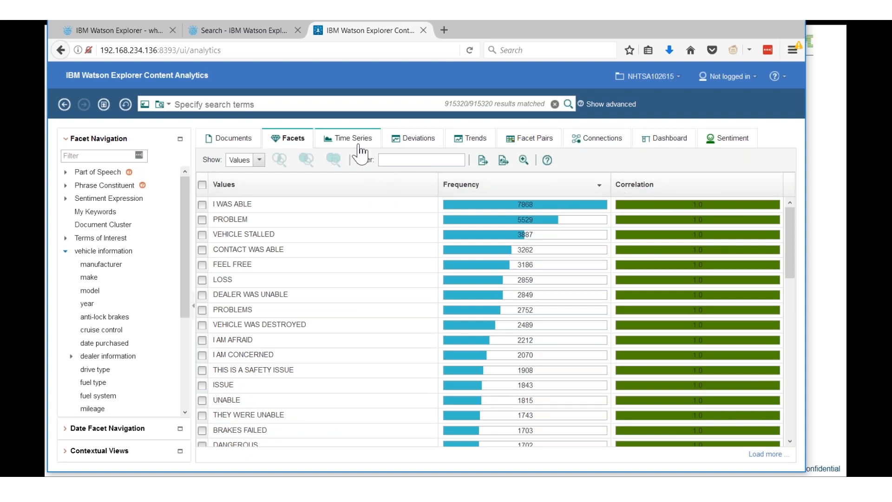
mouse_move(348, 137)
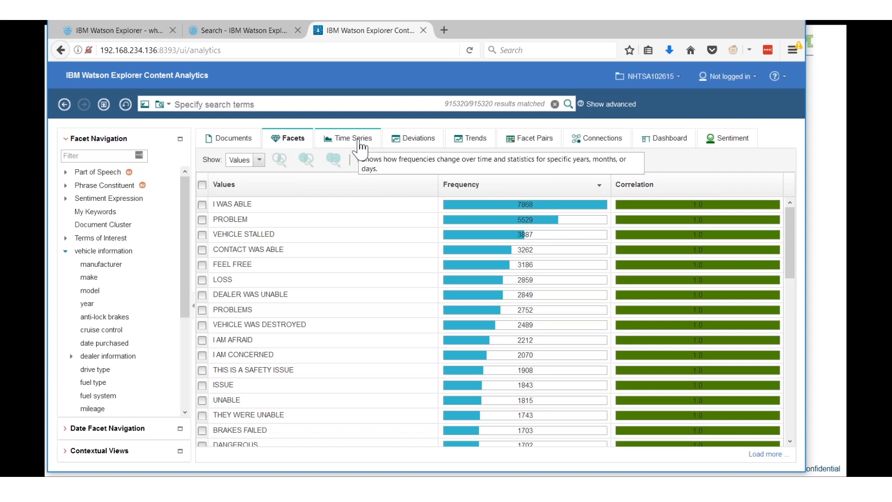
mouse_move(423, 140)
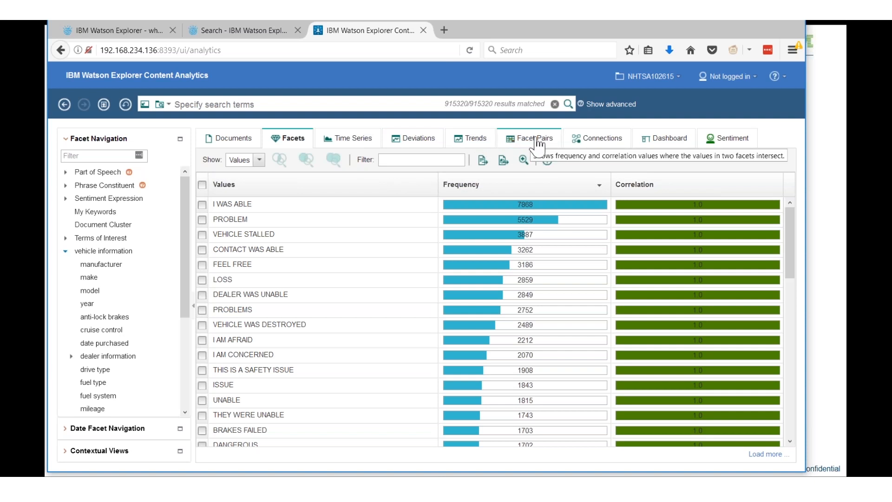
mouse_move(722, 145)
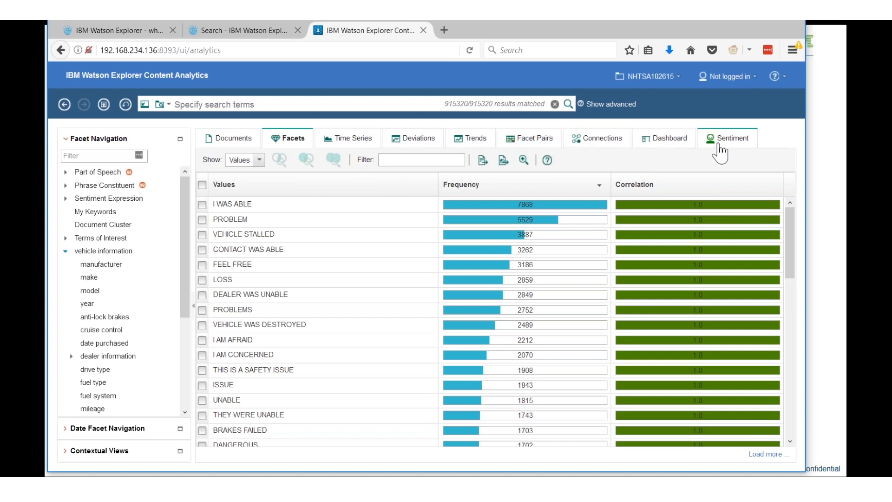
mouse_move(321, 170)
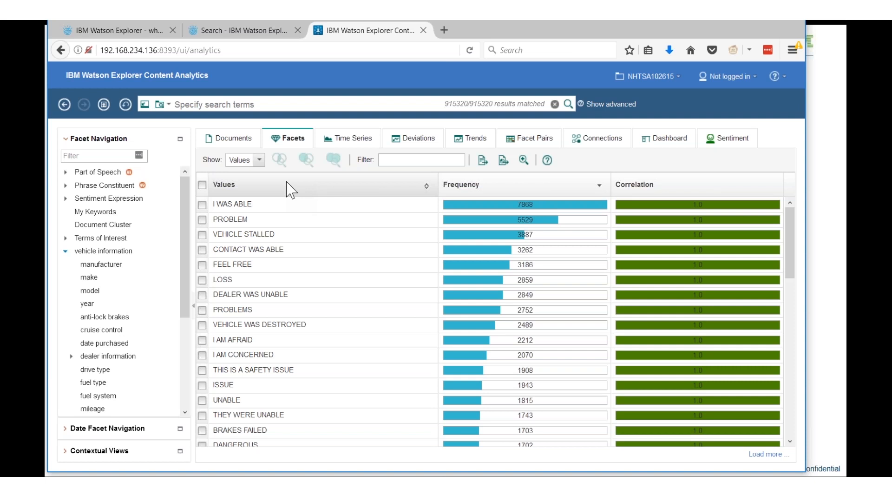
mouse_move(274, 201)
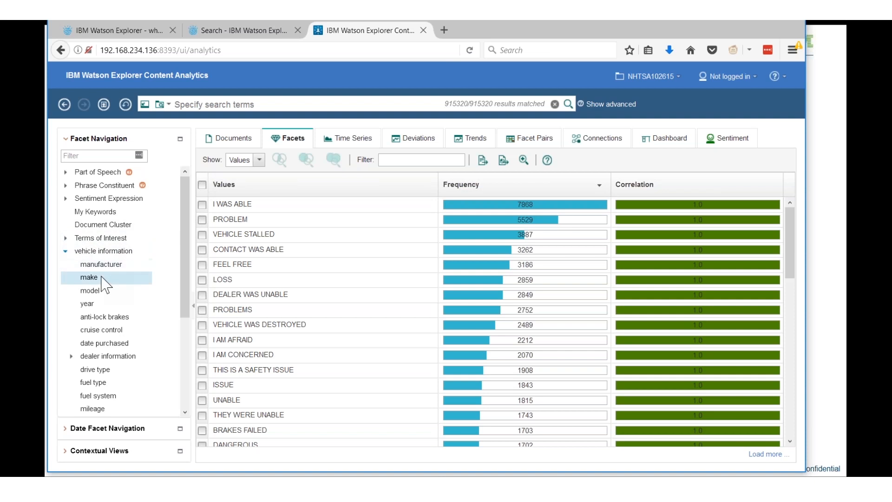
mouse_move(88, 285)
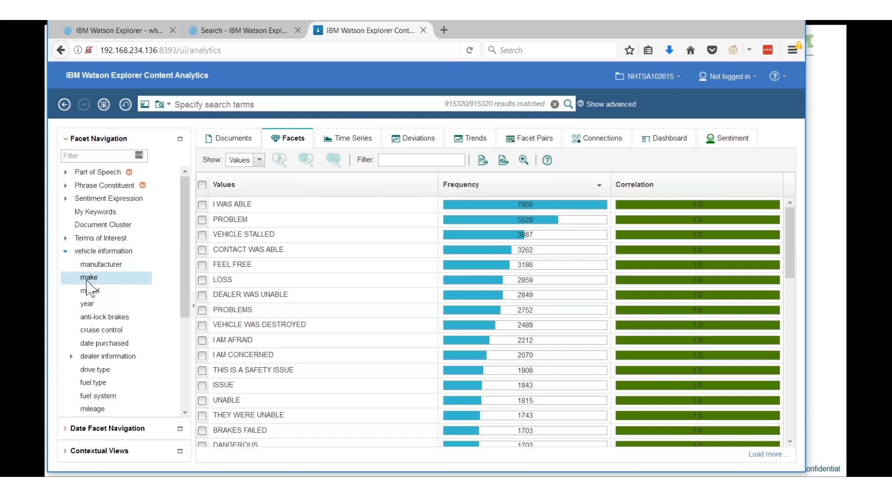
Filter results to makes TOYOTA and Toyota, leaving 64,850 complaints
left_click(88, 278)
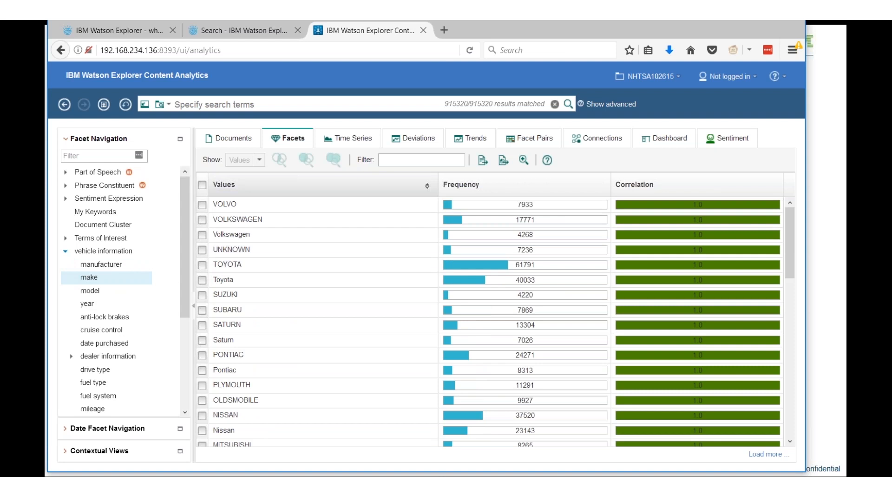
left_click(203, 264)
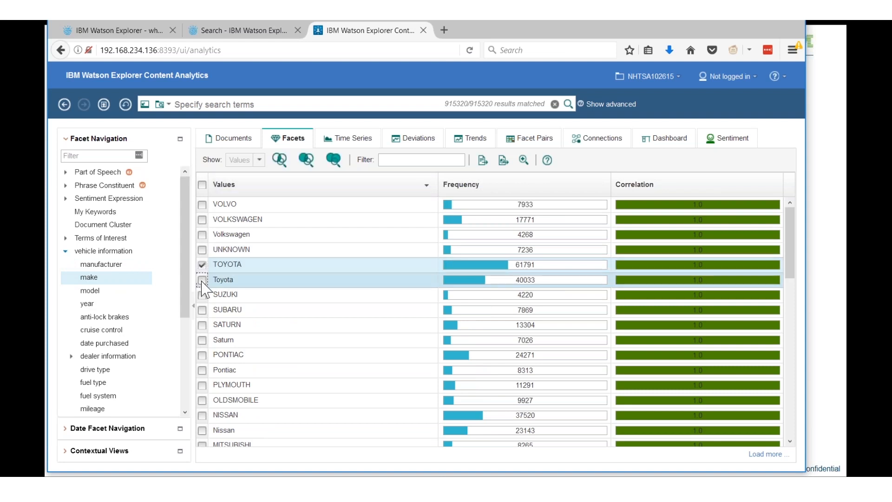
left_click(202, 281)
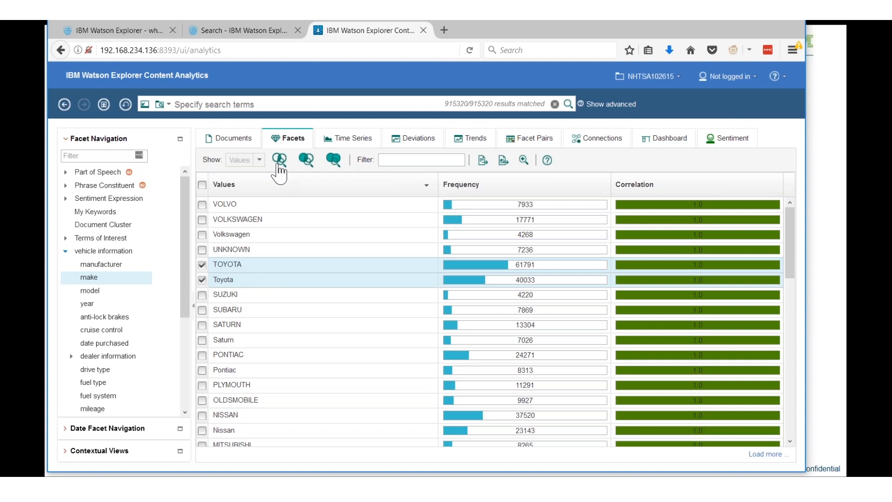
left_click(278, 160)
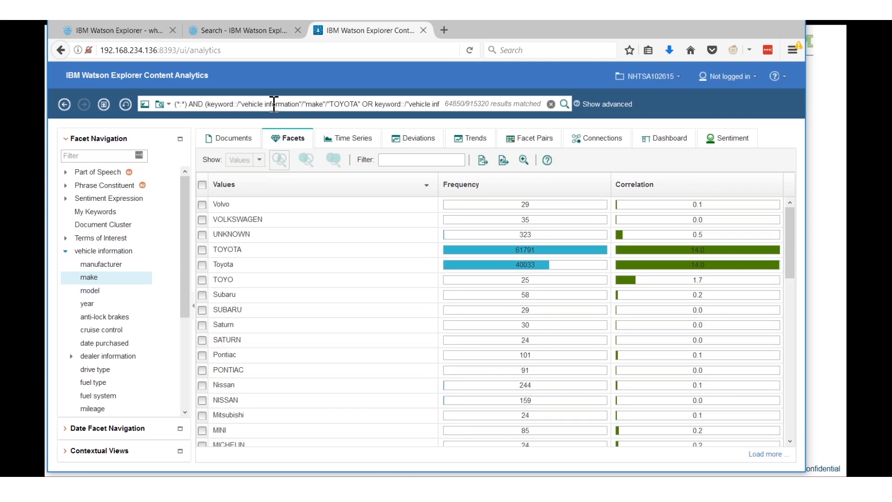
mouse_move(363, 108)
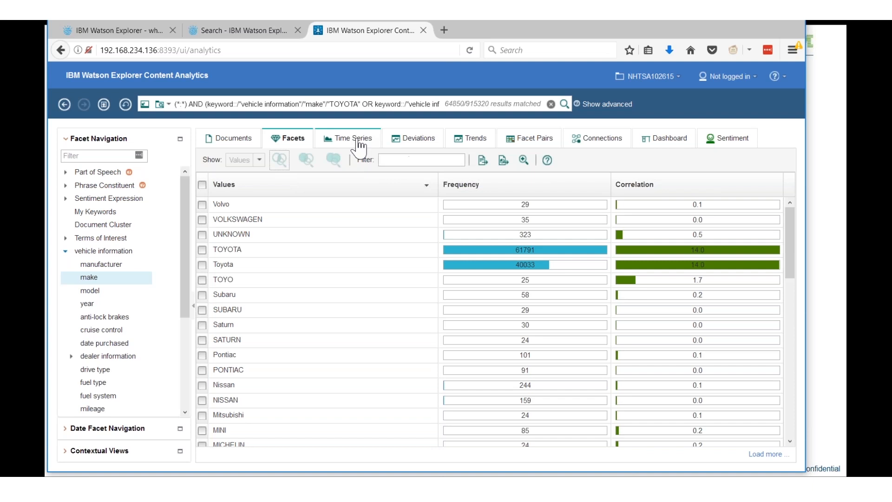
Show the yearly time-series chart of Toyota complaint counts
left_click(352, 138)
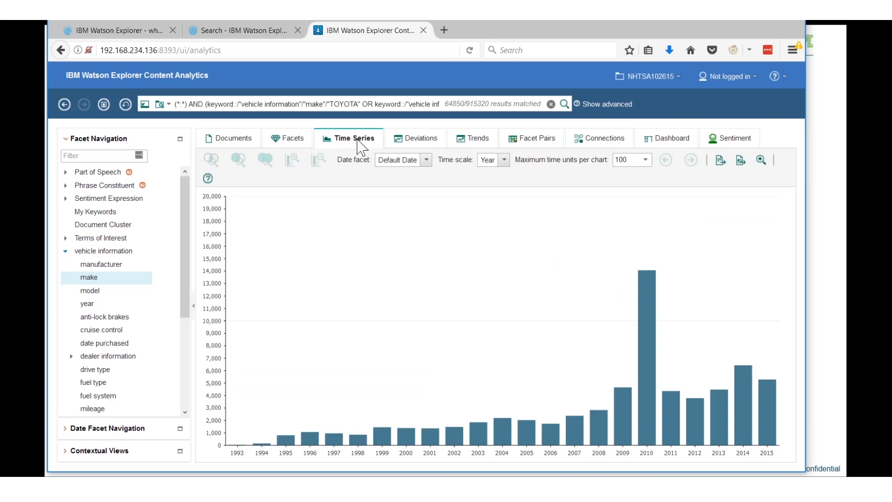
mouse_move(516, 274)
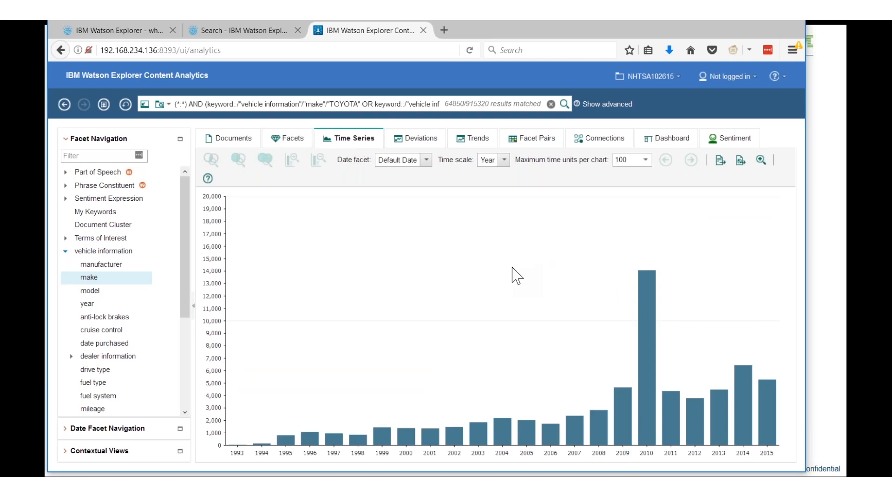
mouse_move(615, 406)
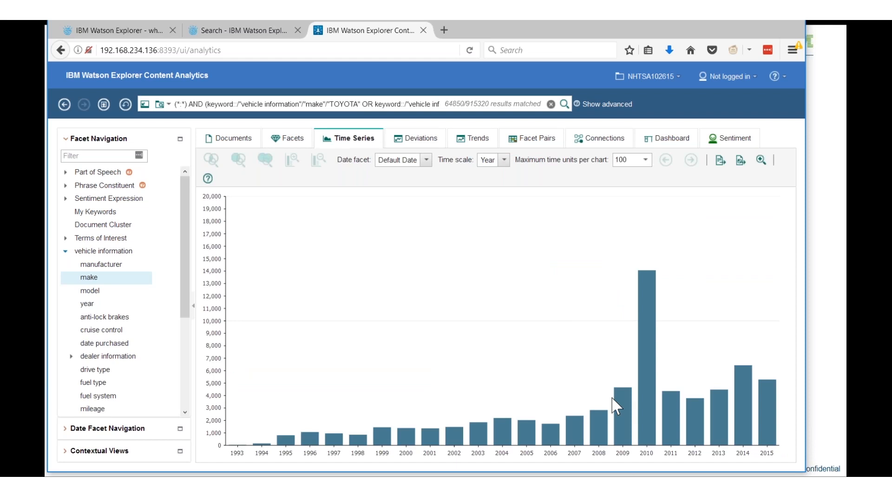
mouse_move(623, 409)
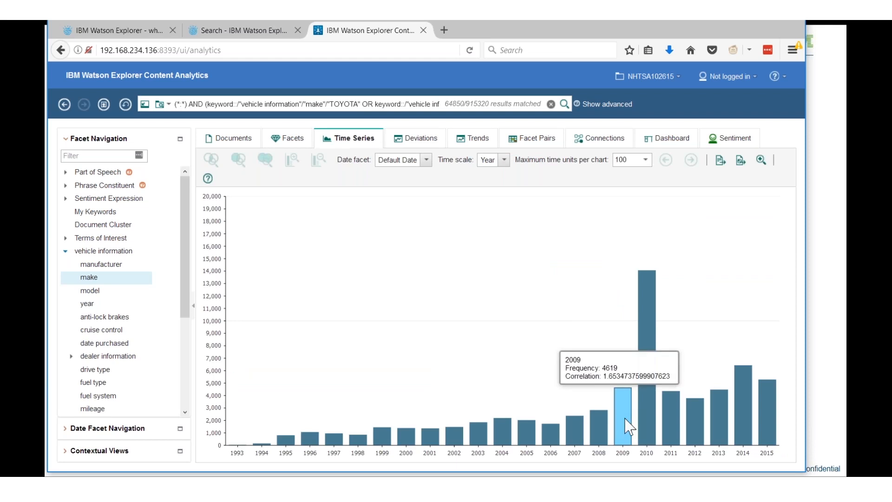
mouse_move(639, 433)
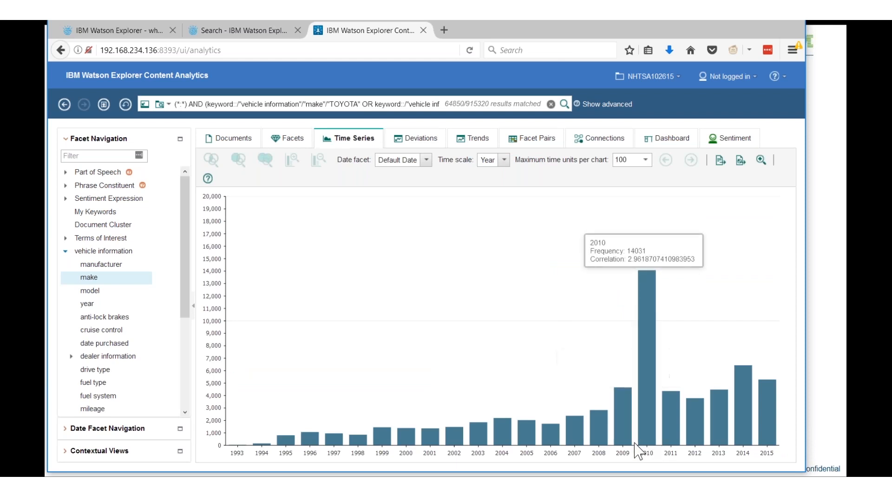
mouse_move(623, 453)
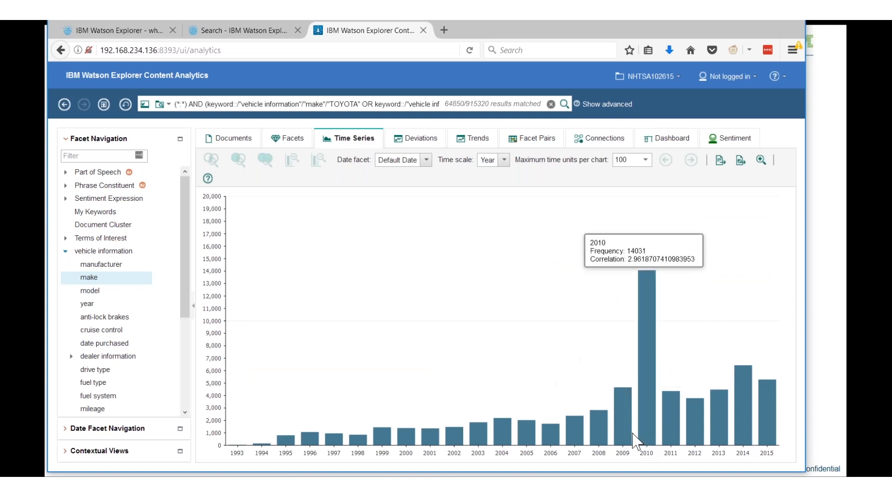
mouse_move(624, 426)
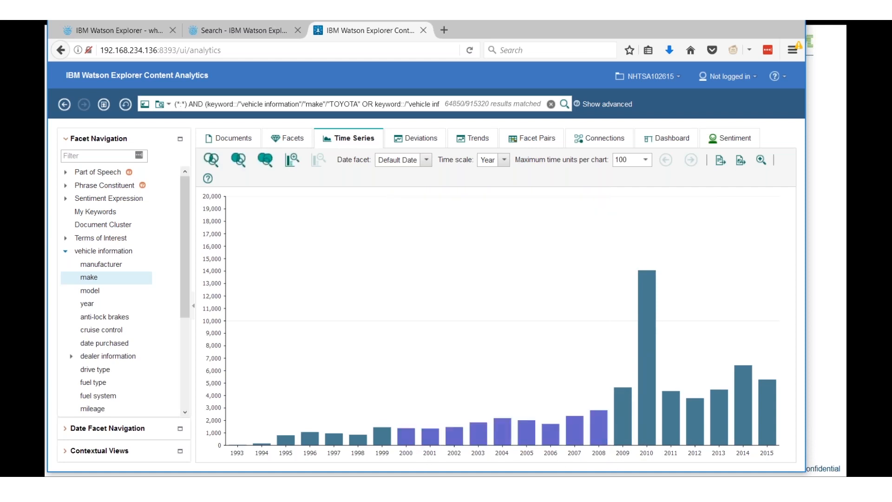
mouse_move(390, 353)
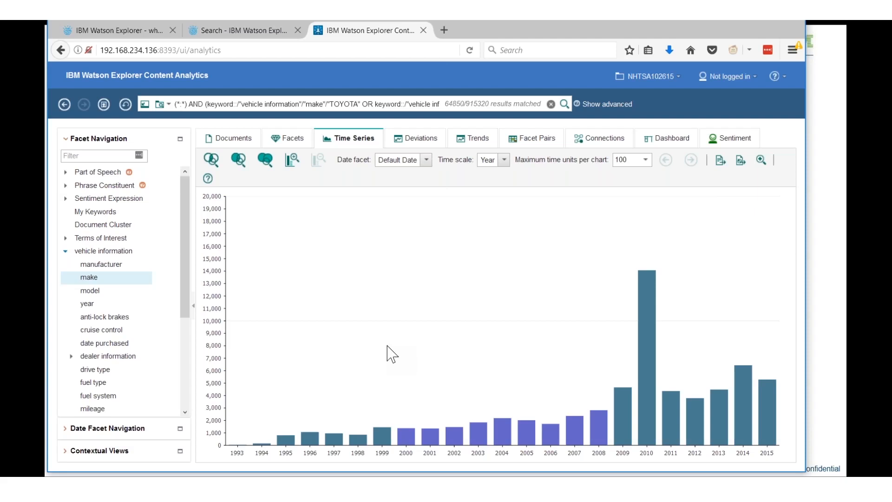
mouse_move(401, 352)
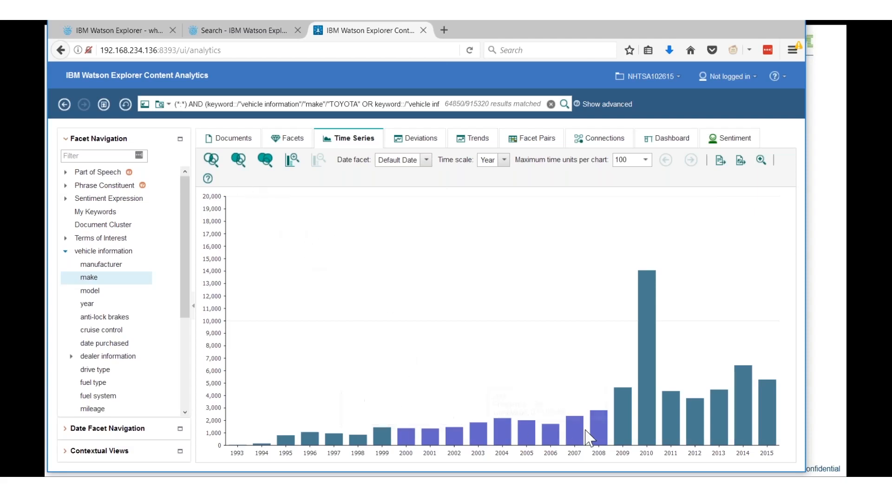
mouse_move(211, 160)
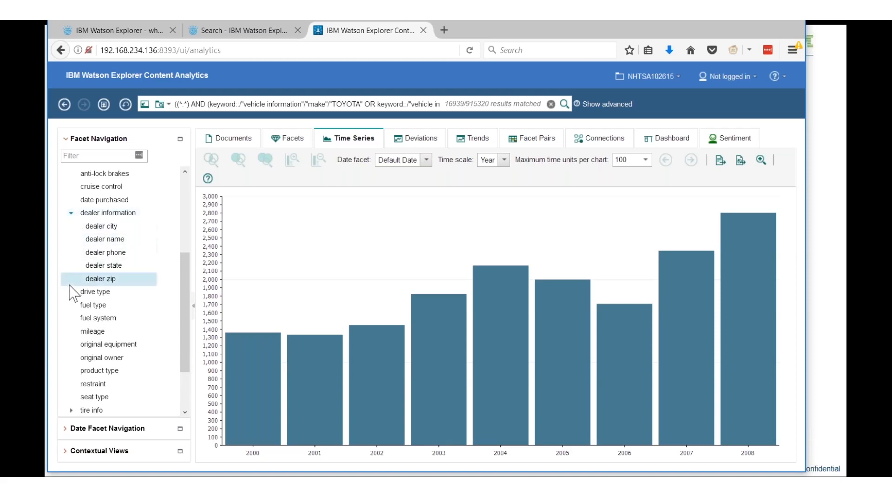
mouse_move(96, 291)
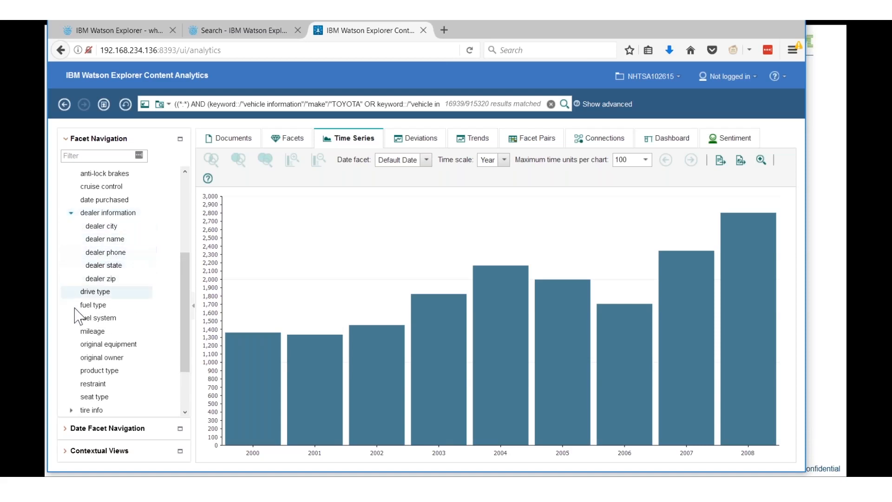
mouse_move(101, 225)
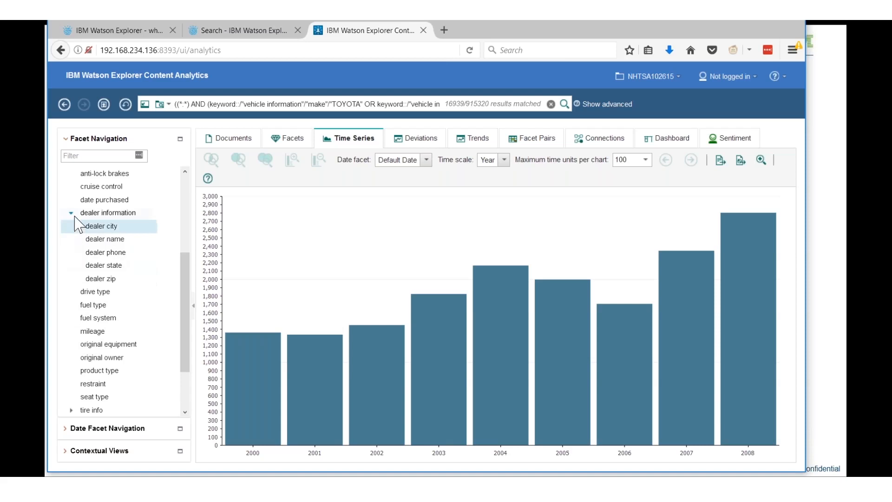
Collapse dealer information and select the component facet for the 2000–2008 Toyota complaints
left_click(70, 212)
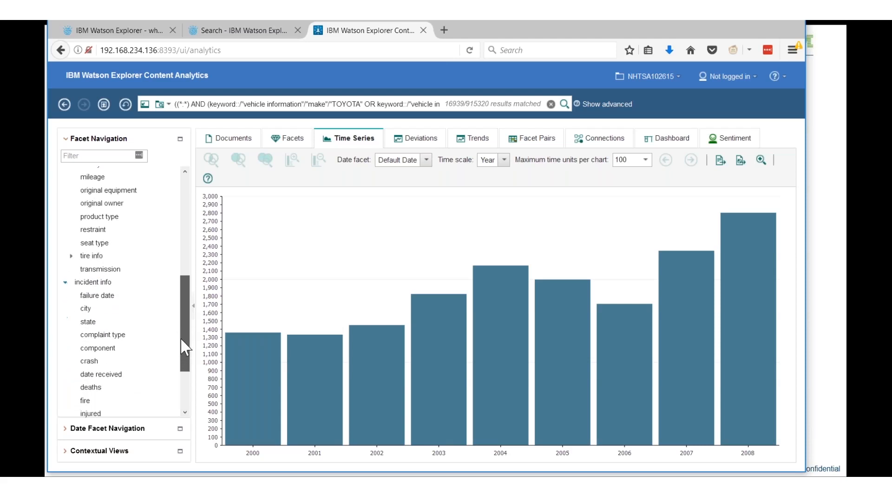
left_click(97, 347)
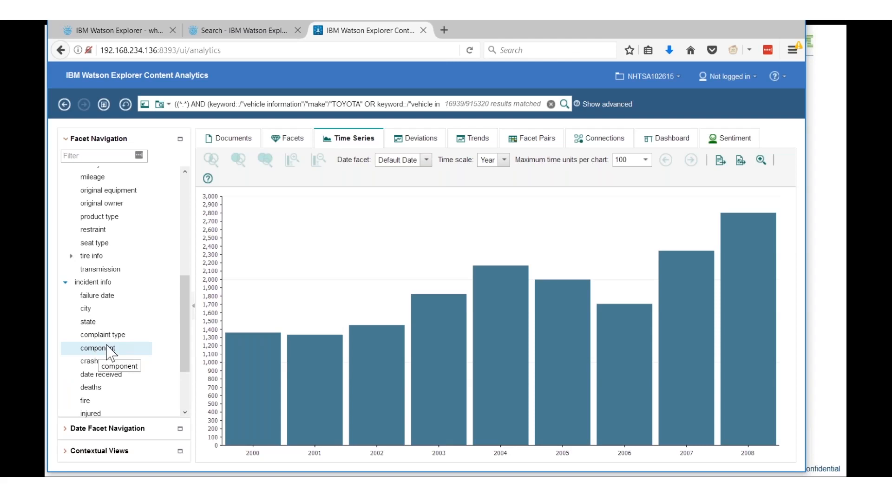
left_click(97, 347)
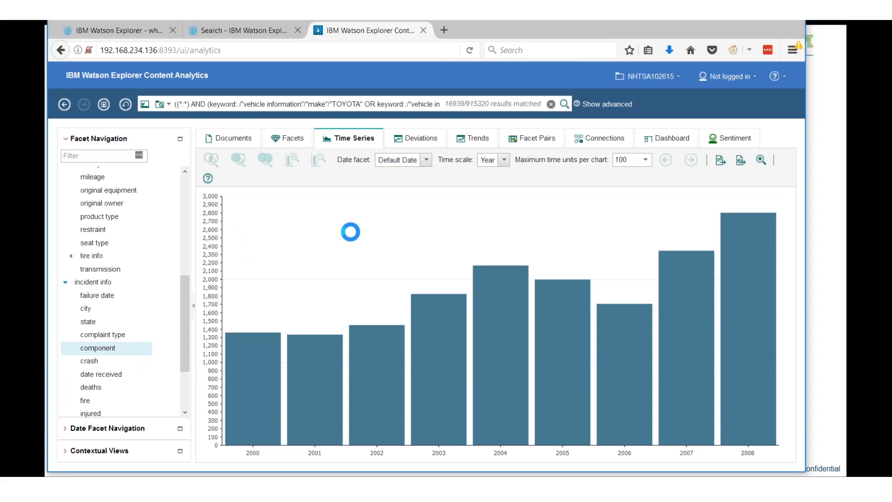
List component values and sort them by correlation, highest first
left_click(289, 137)
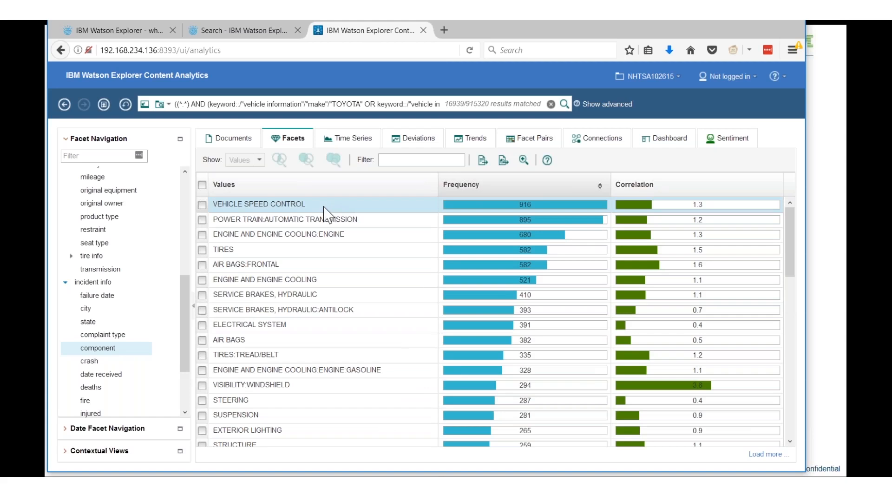
mouse_move(275, 213)
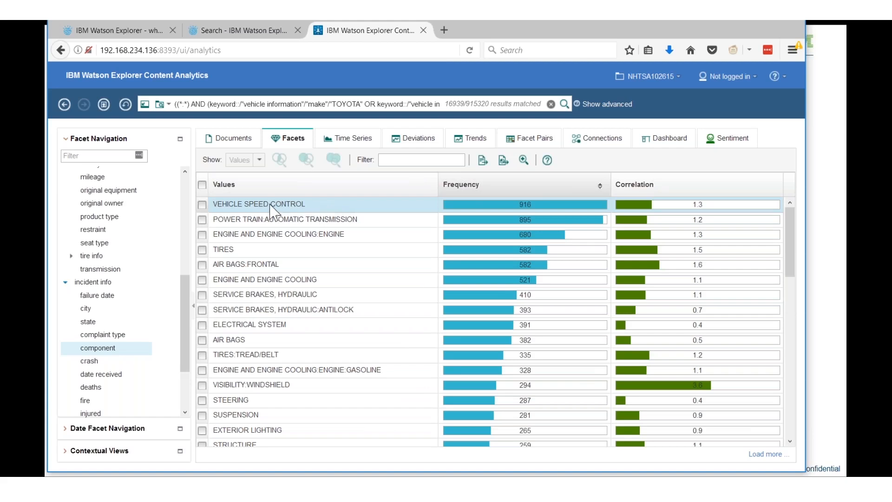
mouse_move(322, 208)
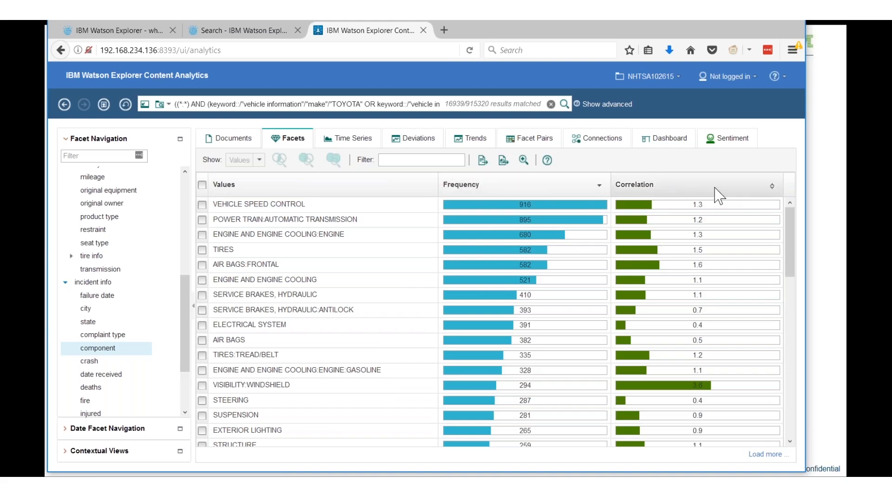
left_click(634, 184)
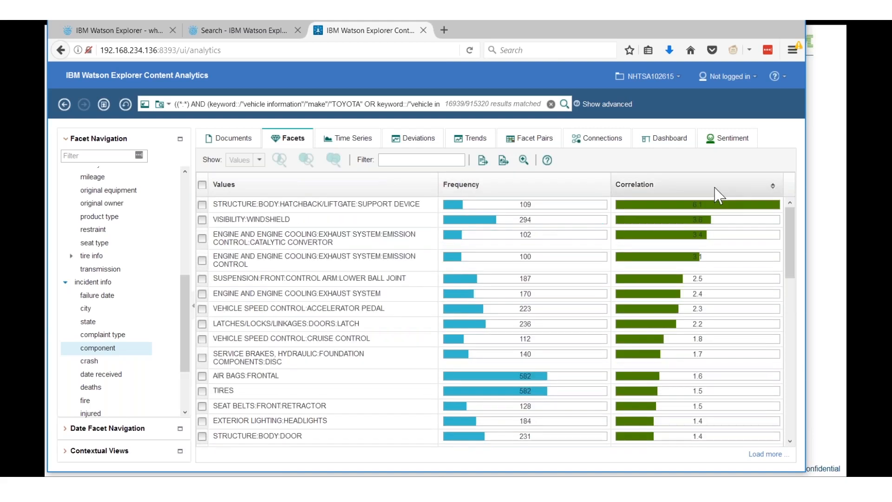
mouse_move(617, 205)
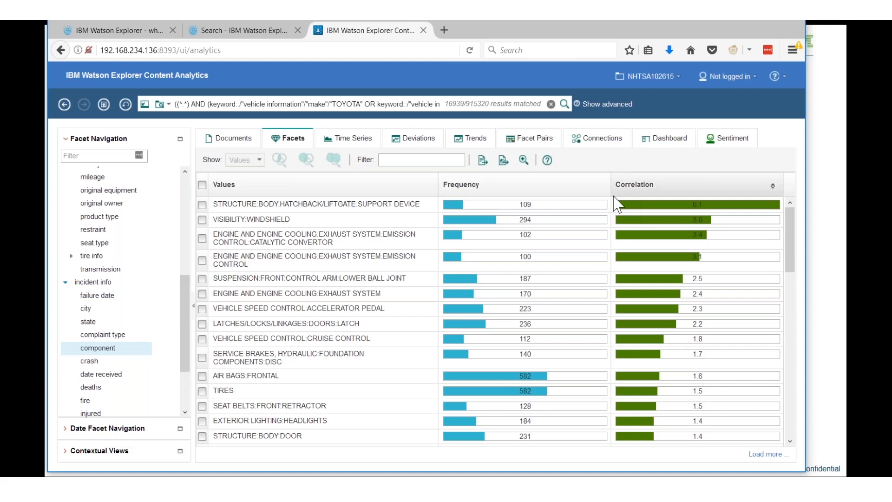
mouse_move(391, 236)
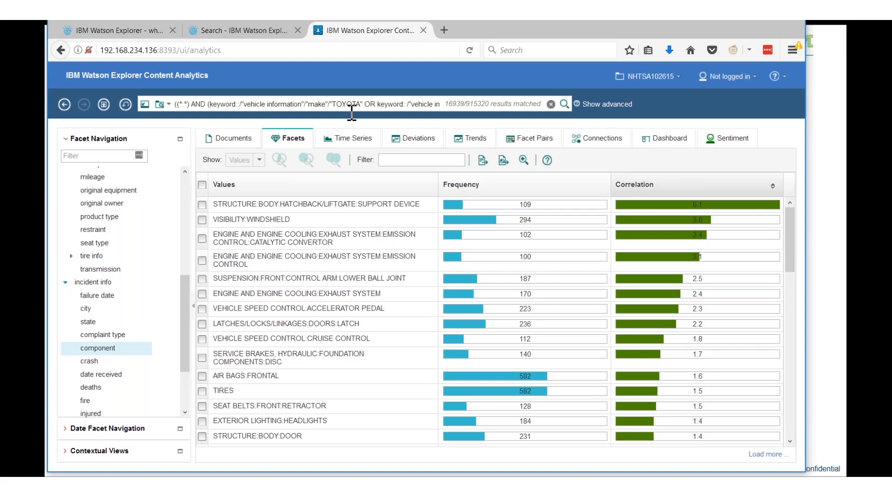
mouse_move(563, 187)
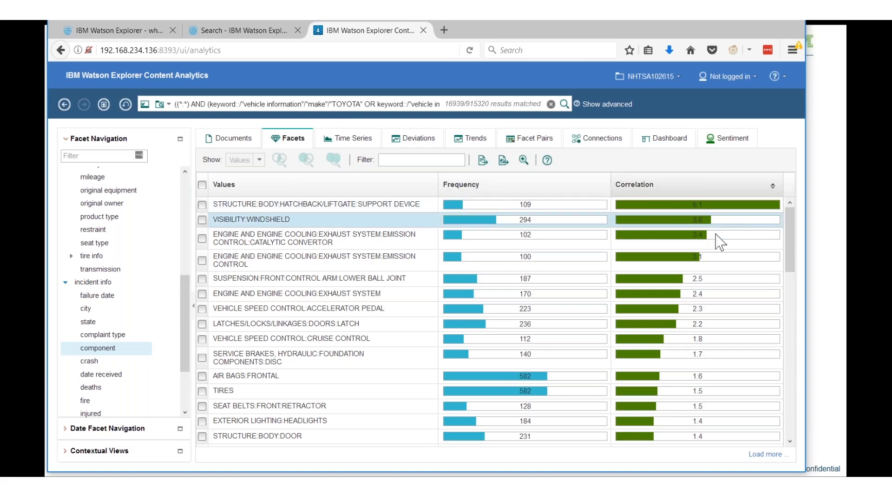
mouse_move(694, 420)
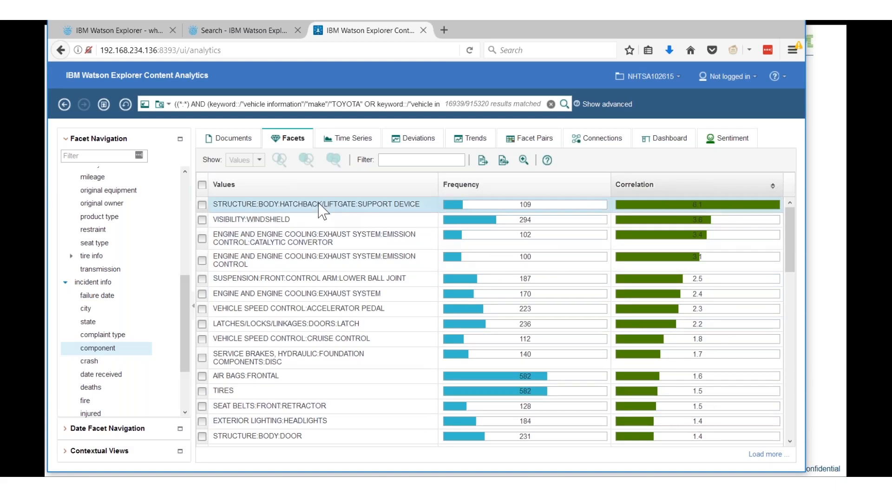
mouse_move(279, 223)
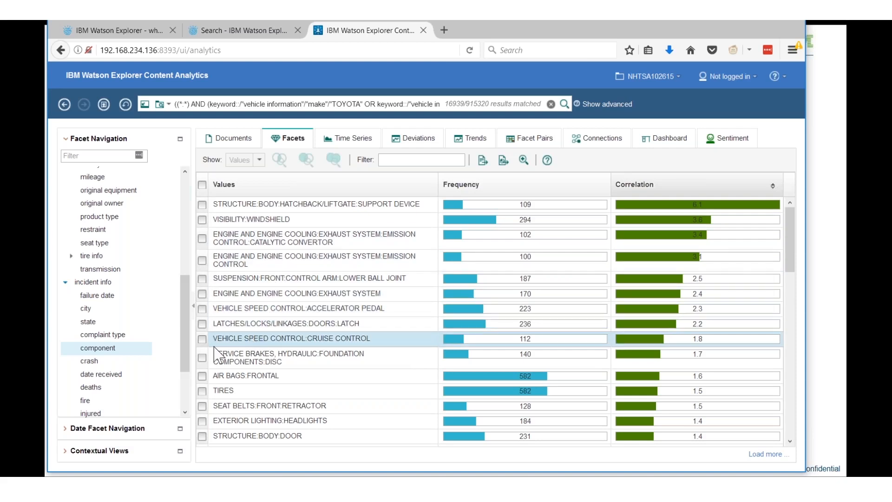
left_click(202, 342)
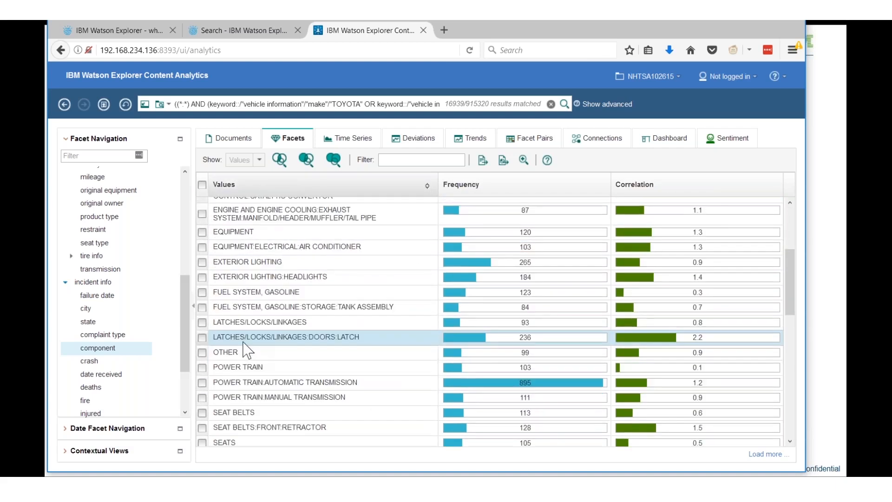
Check ACCELERATOR PEDAL and VEHICLE SPEED CONTROL components, unchecking CRUISE CONTROL
scroll("up", 3)
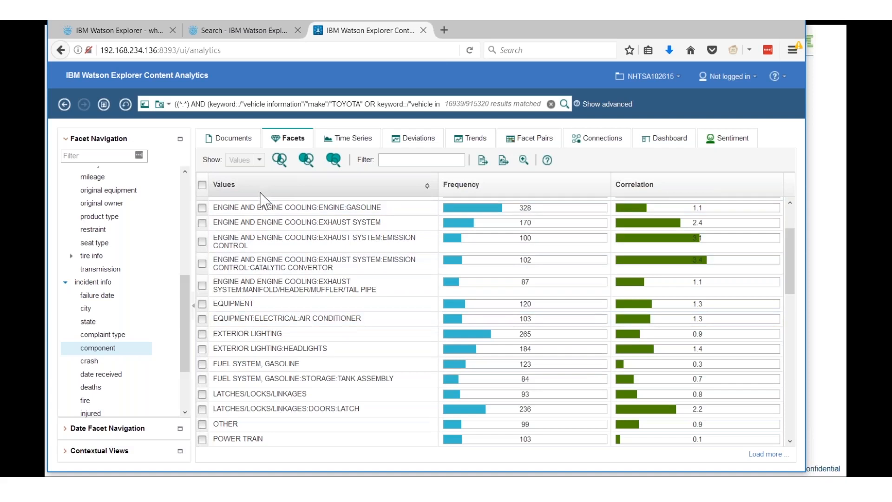
scroll("down", 3)
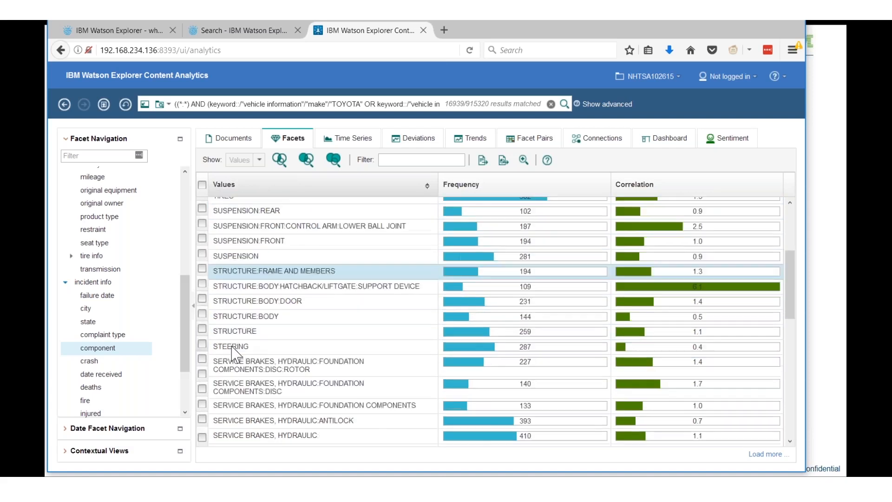
scroll("down", 3)
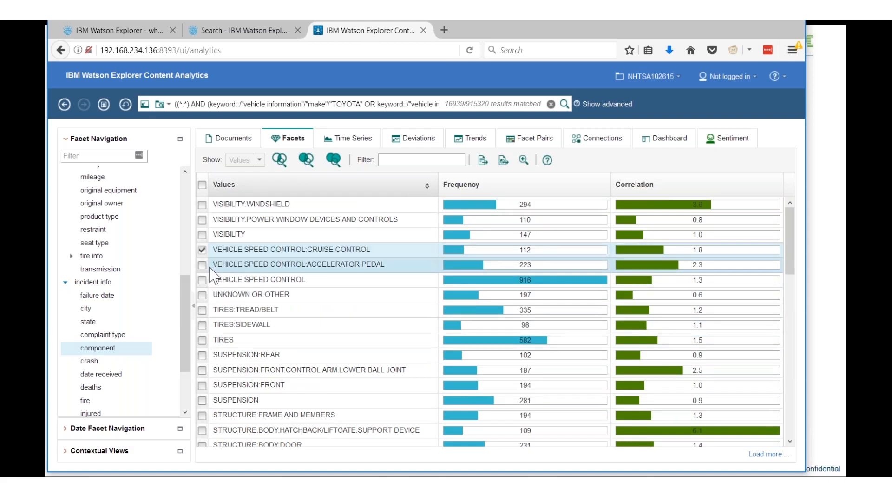
left_click(202, 263)
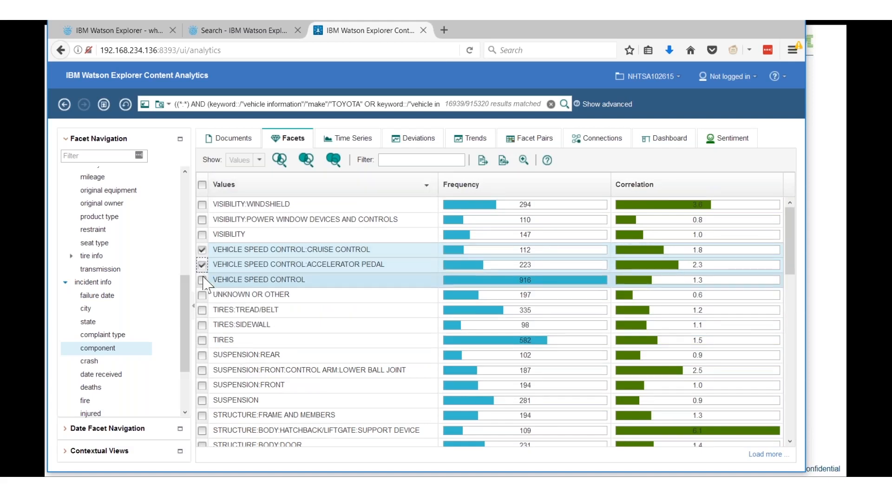
left_click(202, 279)
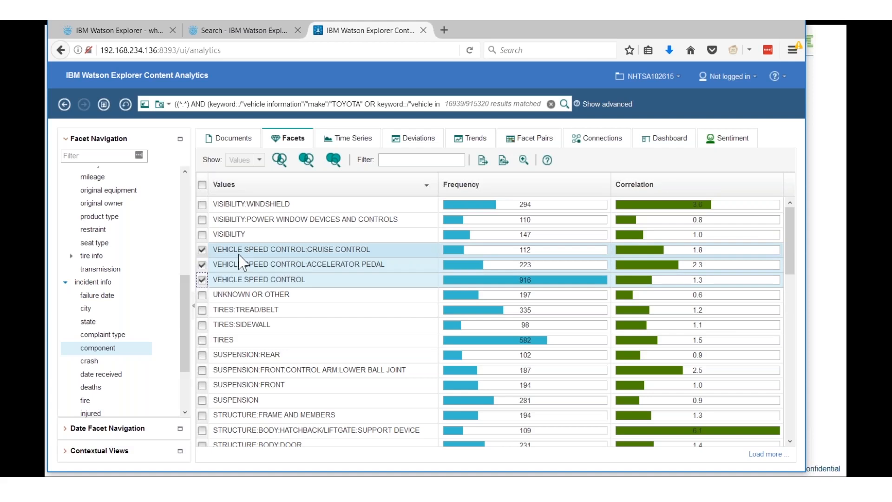
left_click(201, 249)
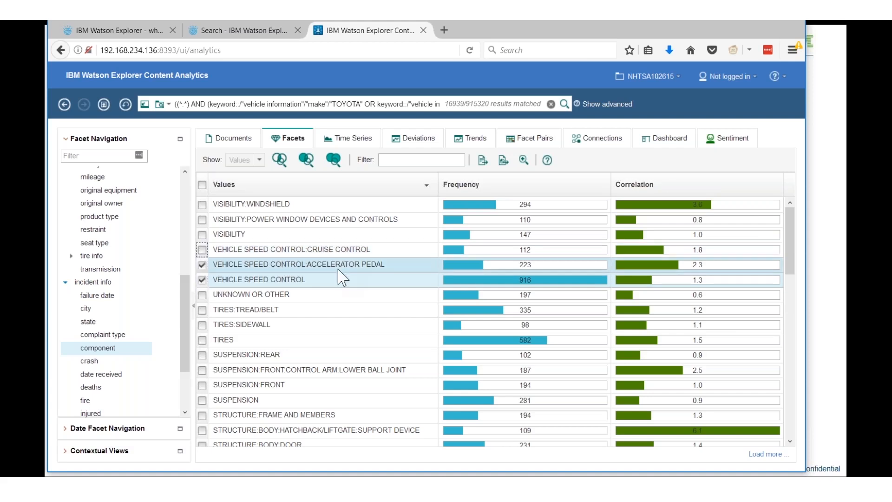
mouse_move(289, 270)
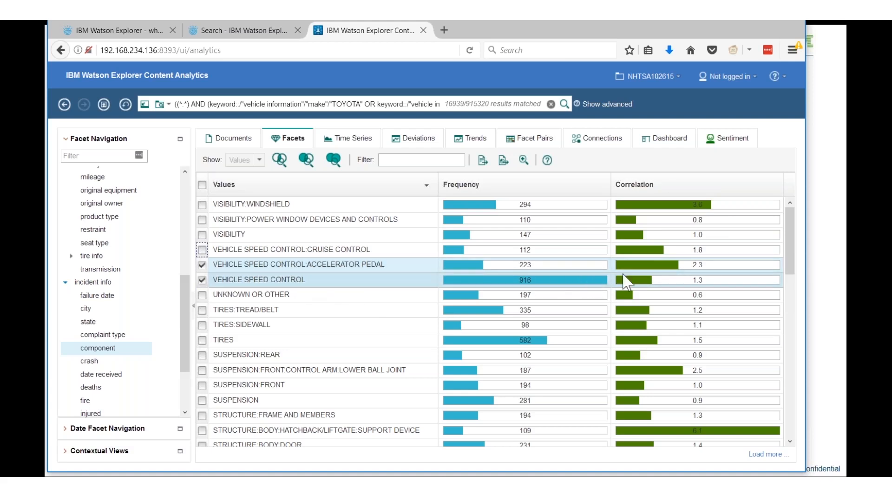
mouse_move(604, 274)
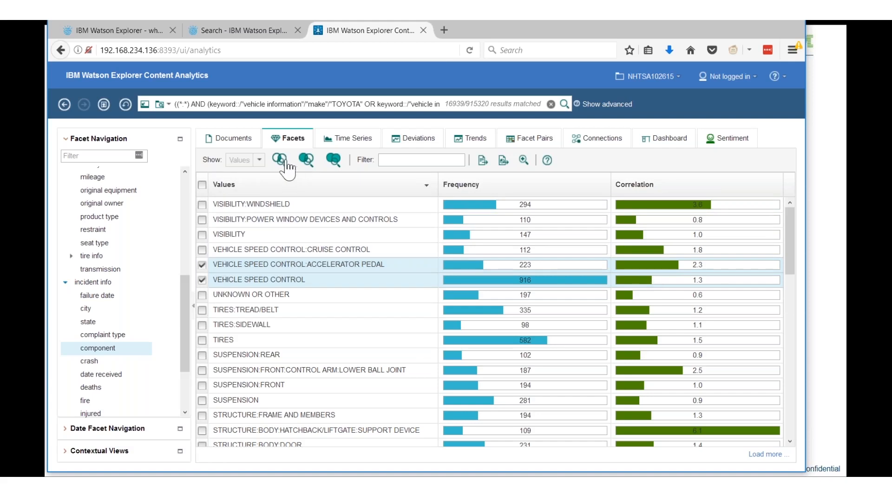
left_click(279, 160)
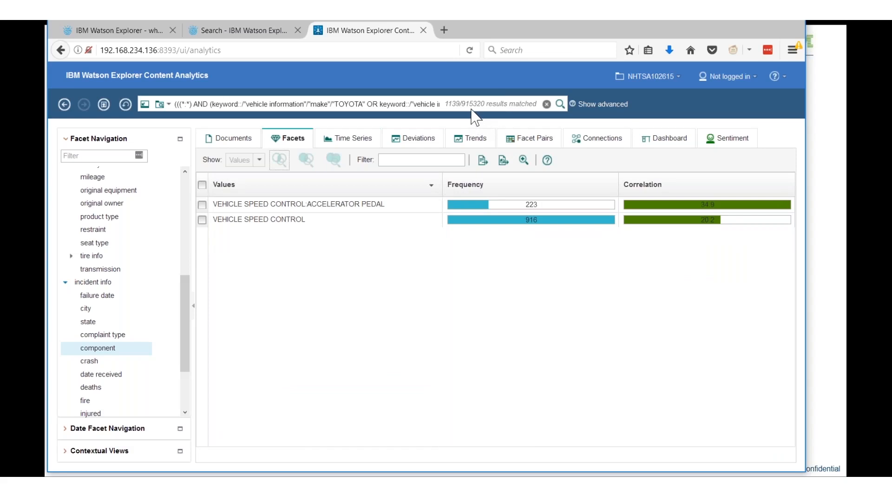
mouse_move(481, 116)
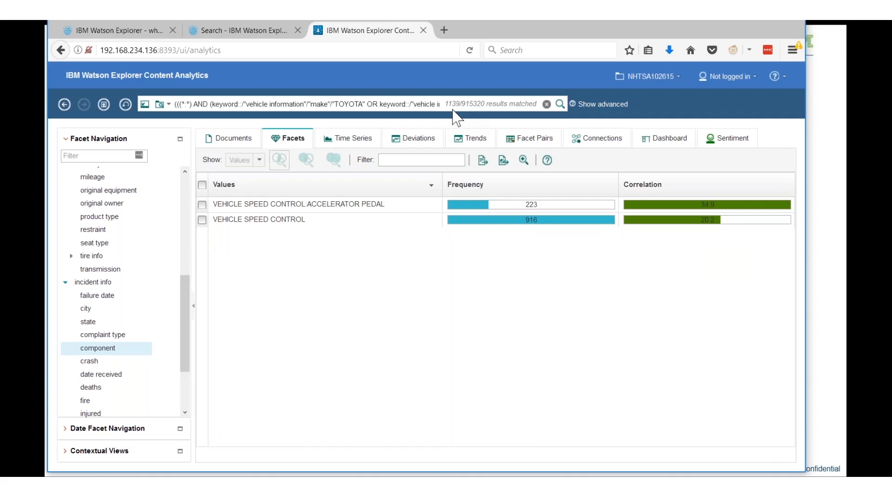
mouse_move(231, 337)
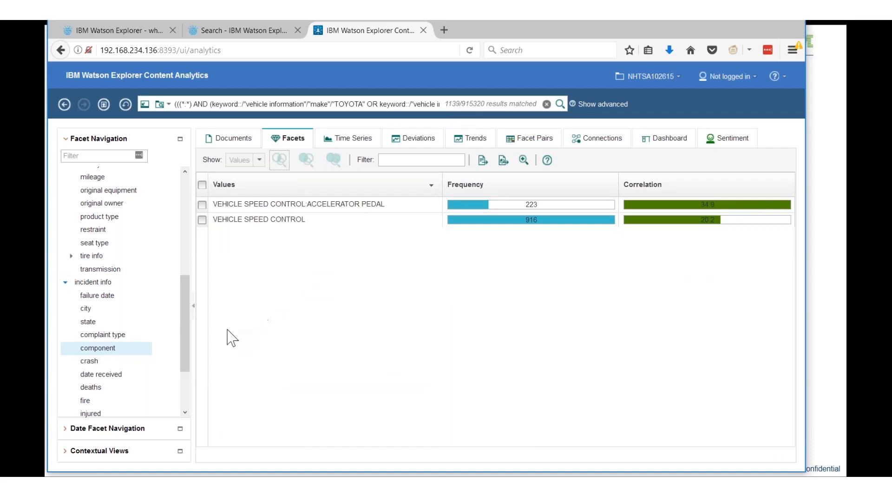
mouse_move(109, 443)
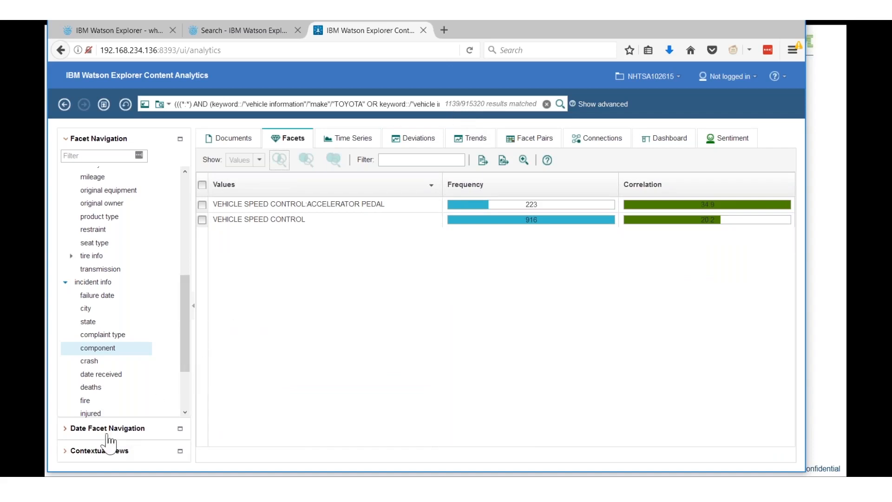
View injured counts, then deaths counts: 599 with 0, 6 with 1, 1 with 2
left_click(90, 413)
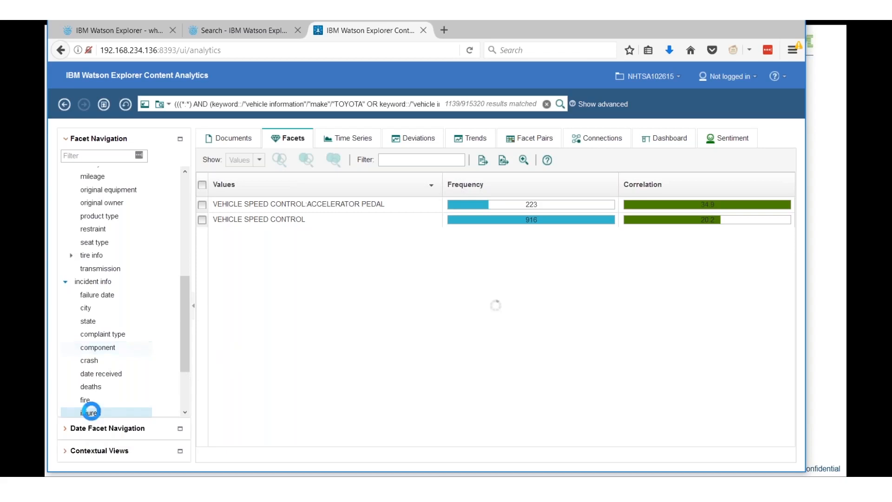
left_click(89, 412)
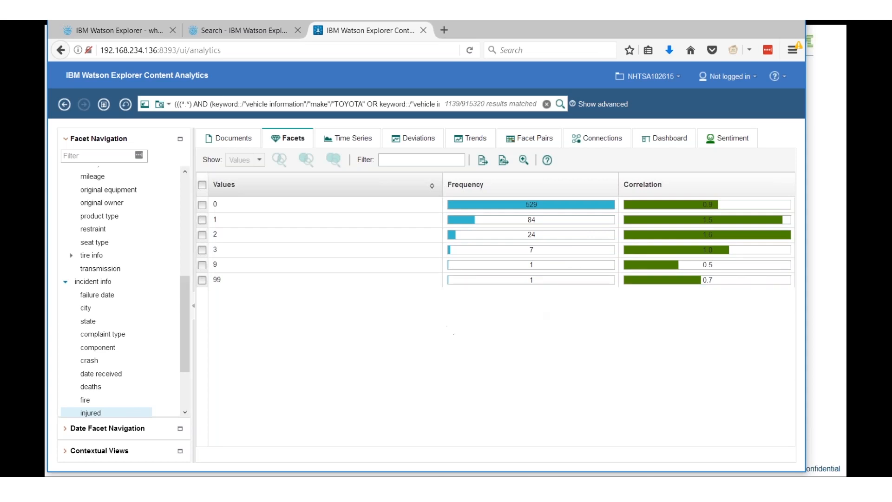
left_click(90, 386)
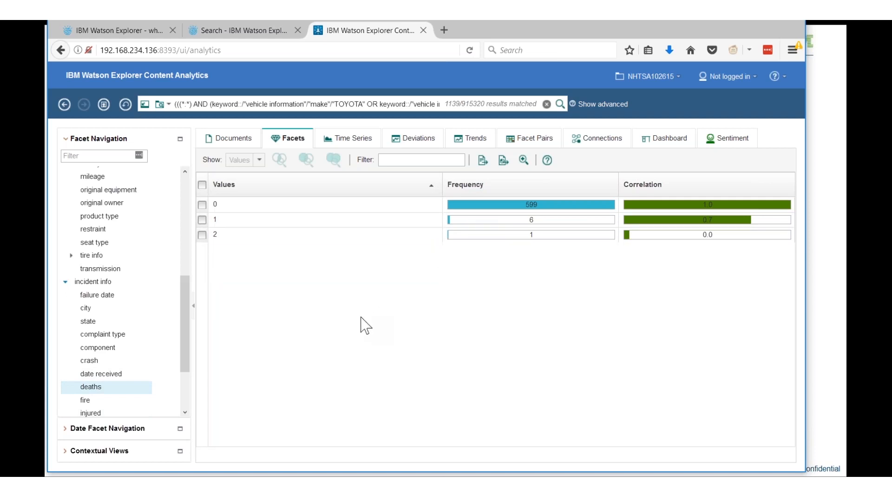
mouse_move(353, 326)
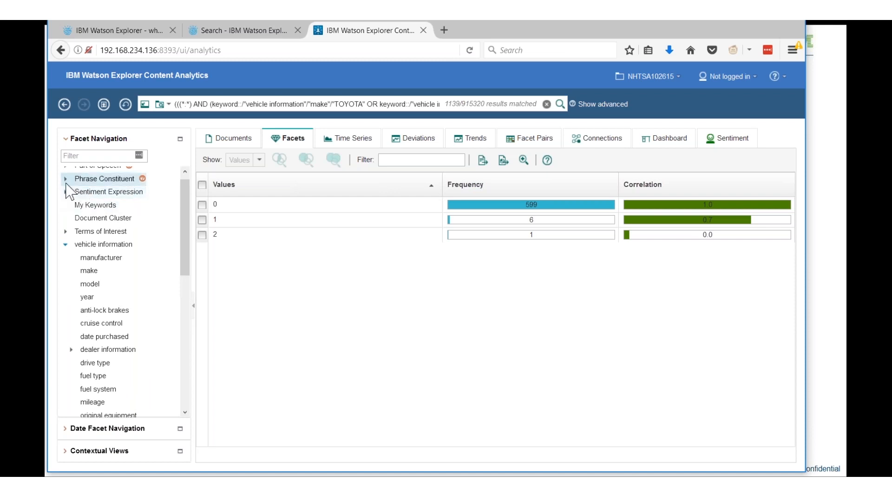
Rank noun sequences by correlation and check the Camry phrases, including TOYOTA CAMRY XLE and CAMRY LE
left_click(66, 178)
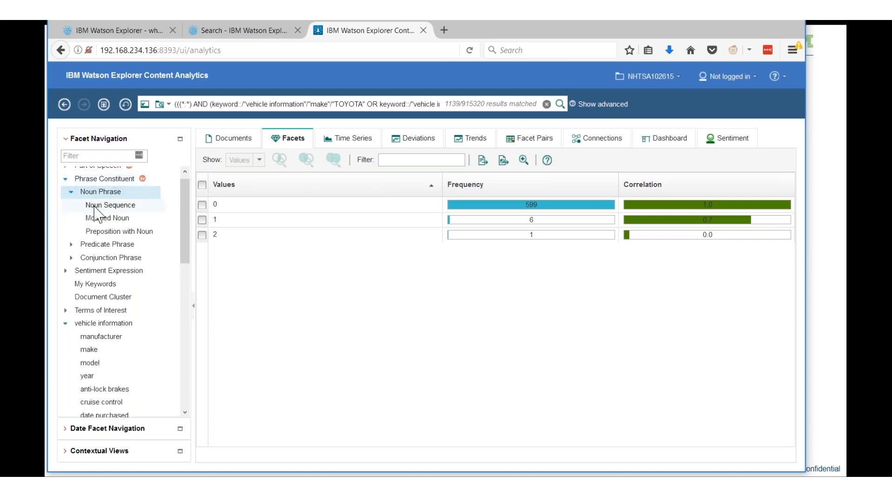
left_click(109, 205)
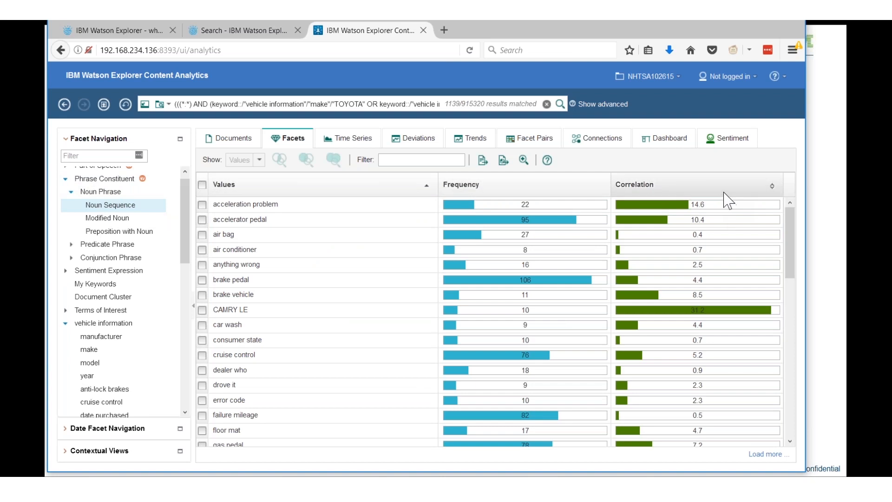
left_click(773, 183)
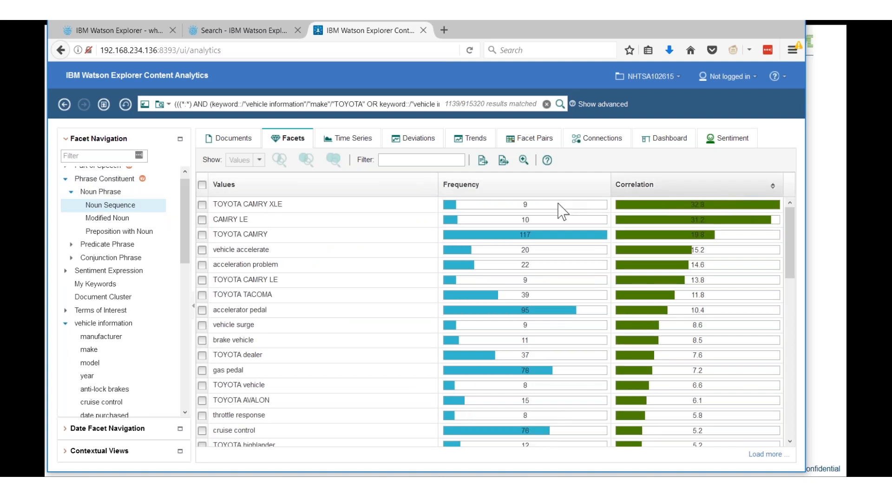
mouse_move(215, 216)
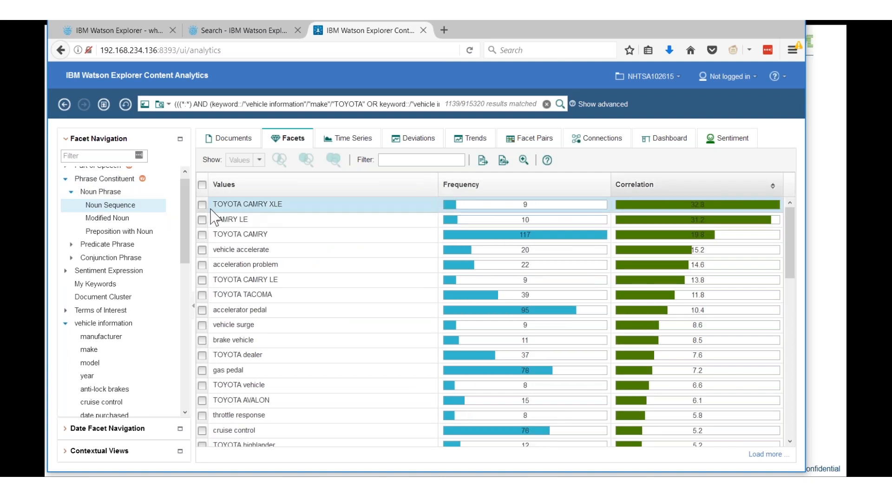
left_click(202, 203)
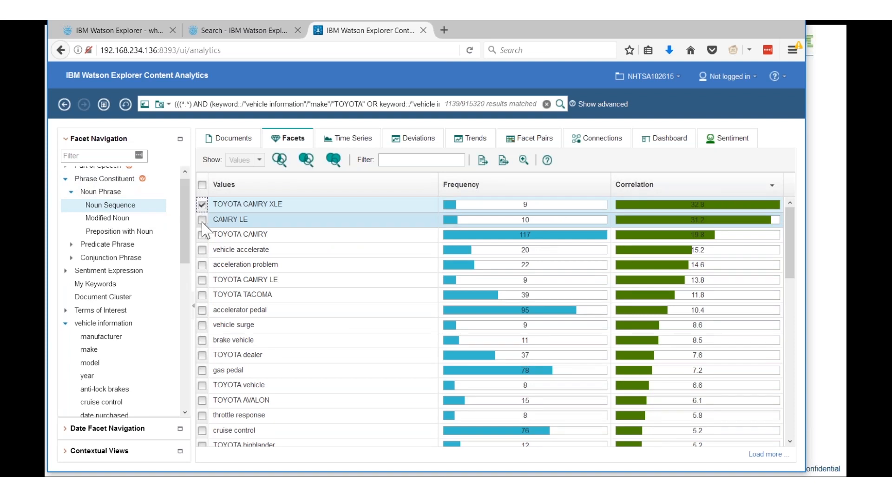
left_click(203, 218)
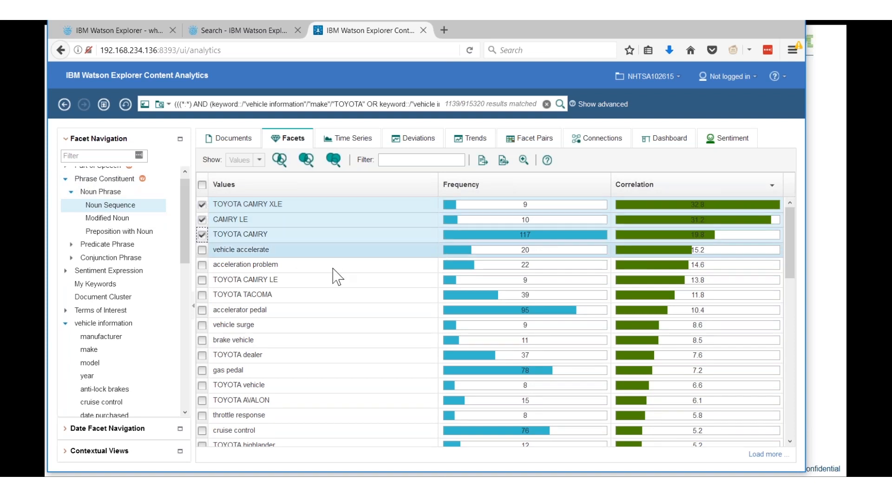
mouse_move(213, 284)
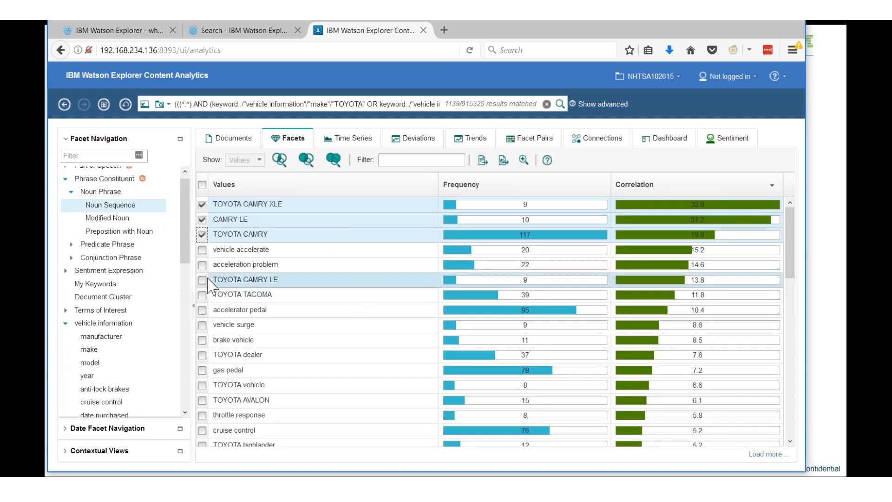
left_click(202, 279)
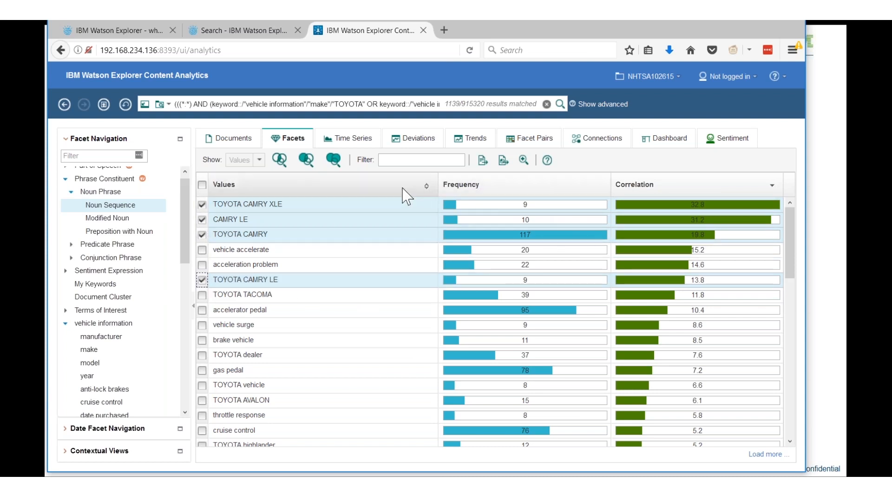
Add the checked Camry phrases to the query and read the 145 matching documents
left_click(278, 160)
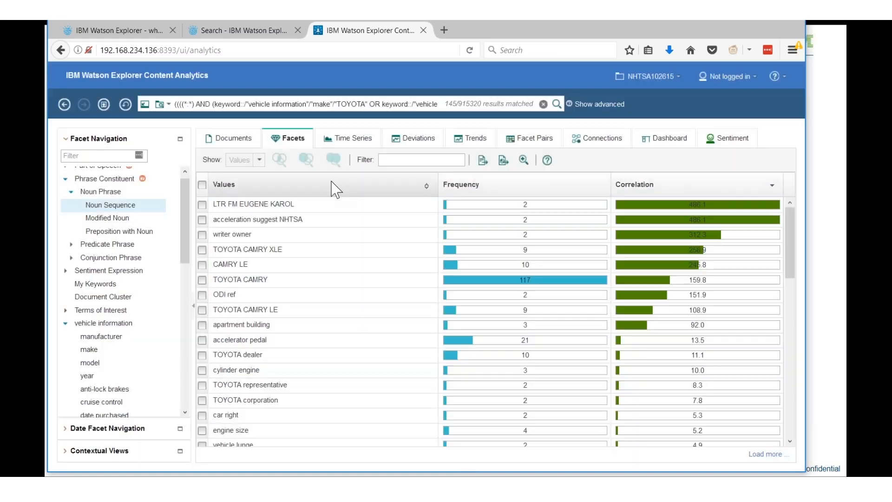
mouse_move(316, 203)
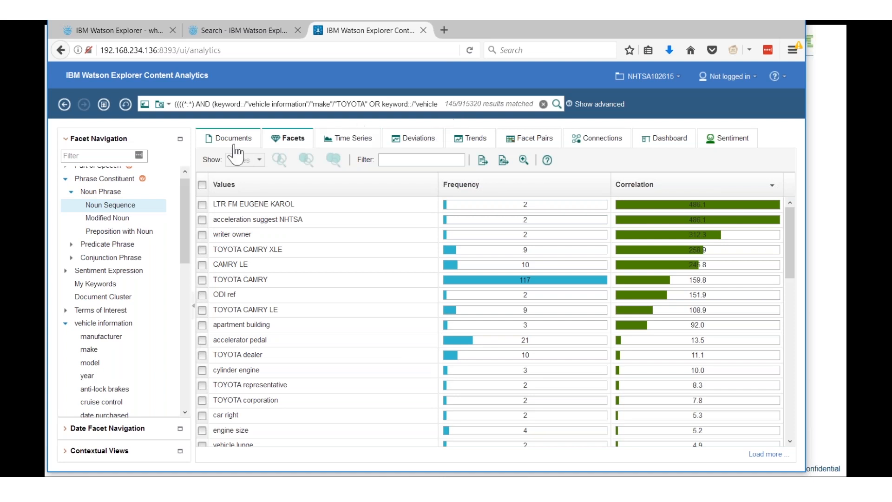
left_click(229, 138)
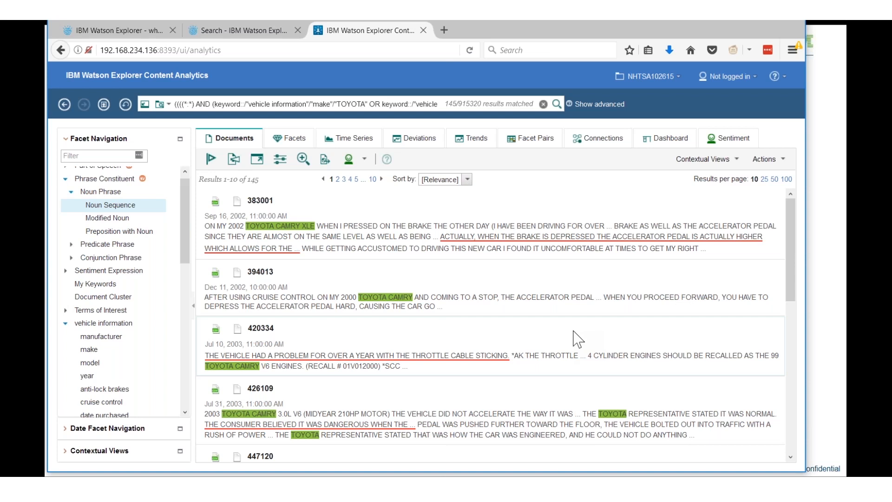
Show yearly trend charts for gas pedal, police report, brake pedal and TOYOTA CAMRY
left_click(471, 137)
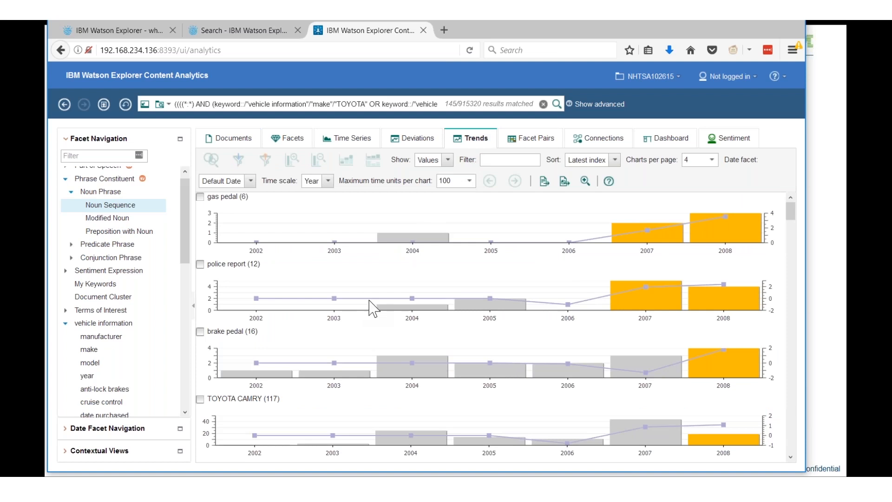
Review the trend charts, then return to the correlated noun phrase list for 145 Camry complaints
scroll("down", 3)
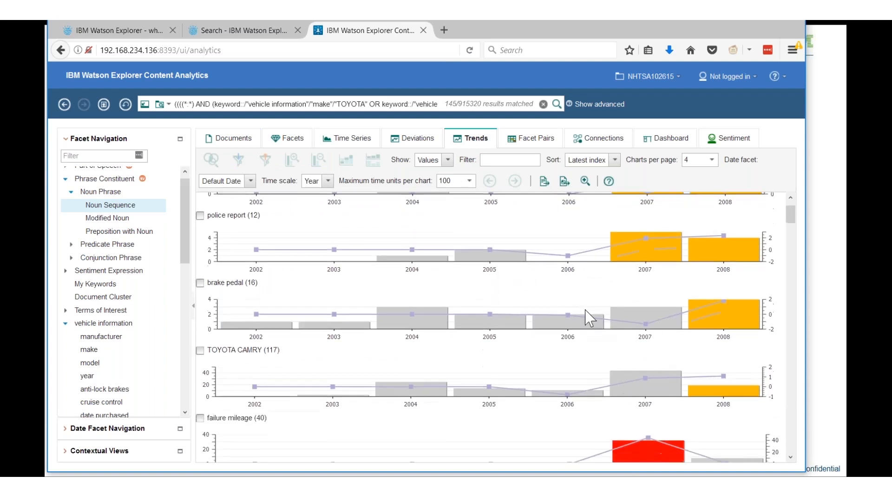
scroll("down", 3)
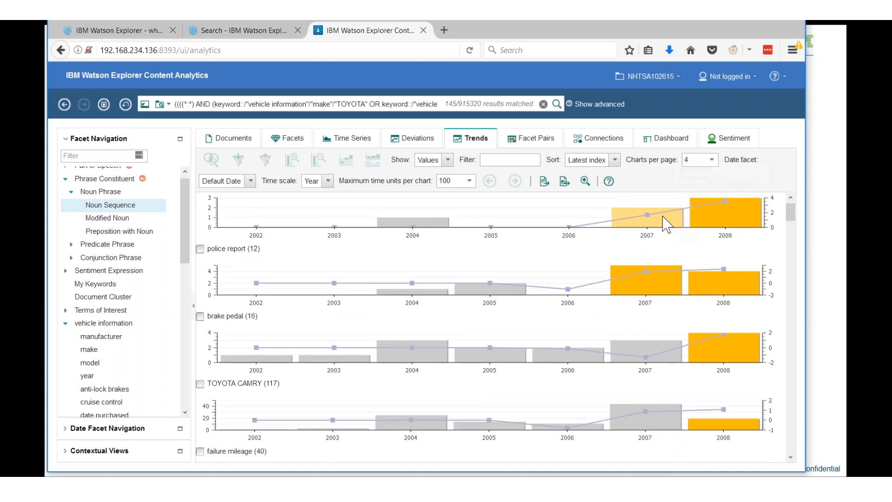
mouse_move(737, 227)
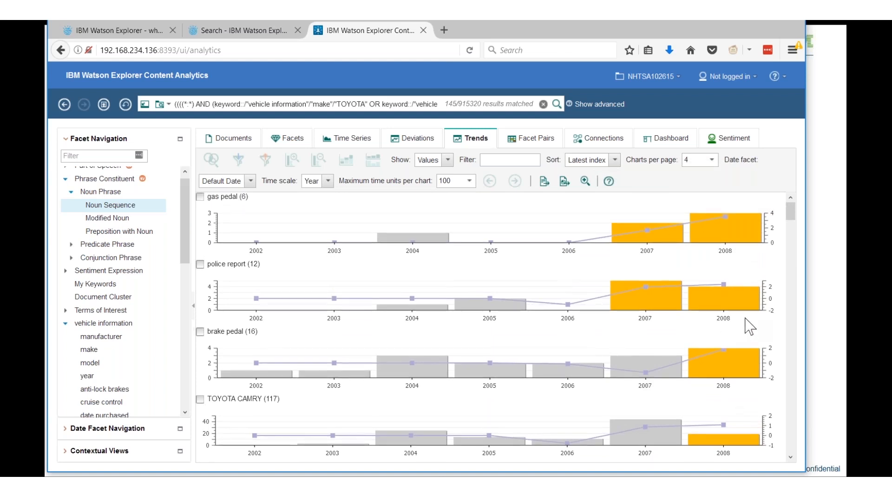
mouse_move(659, 172)
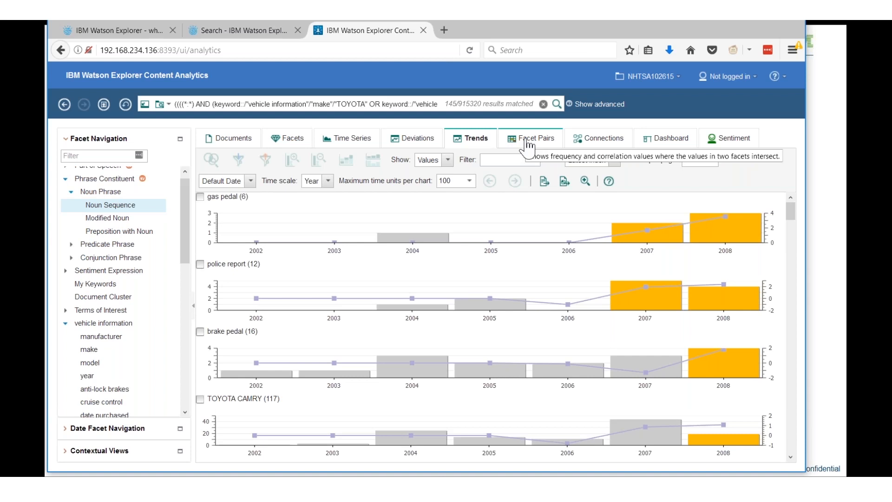
mouse_move(526, 148)
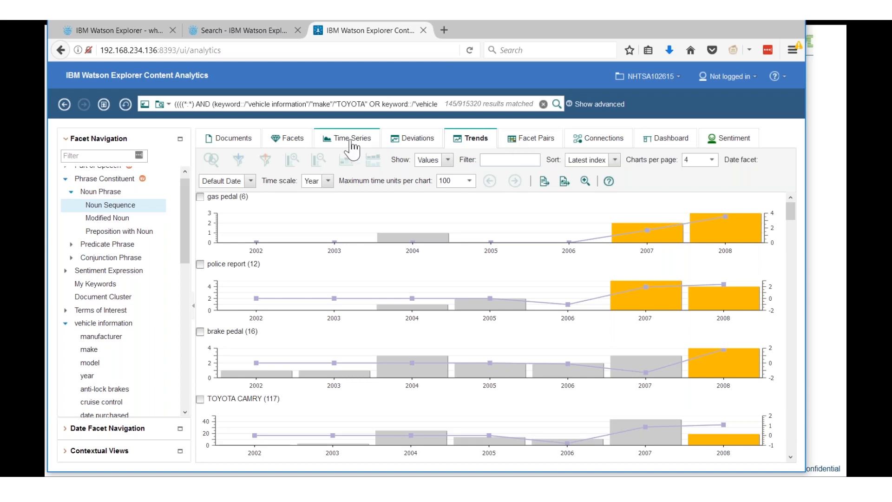
left_click(286, 138)
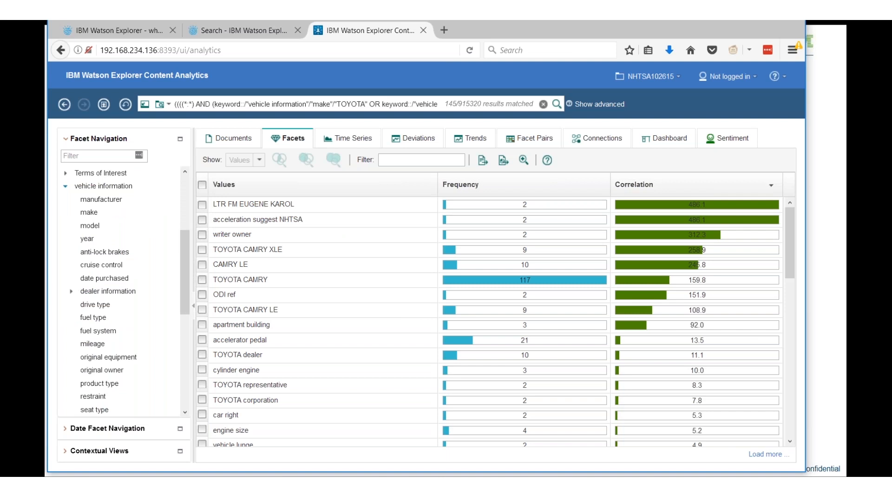
mouse_move(370, 393)
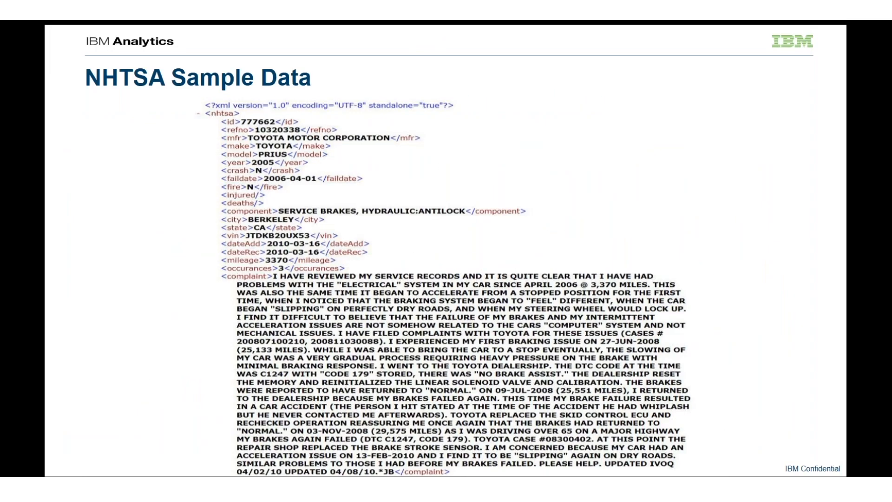
Advance past the NHTSA Sample Data slide to the Watson Knowledge Studio annotations slide
key("Right")
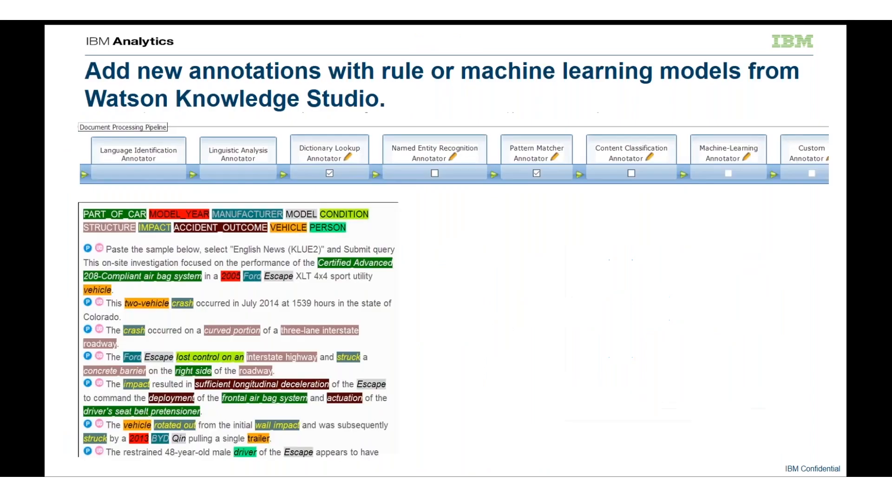